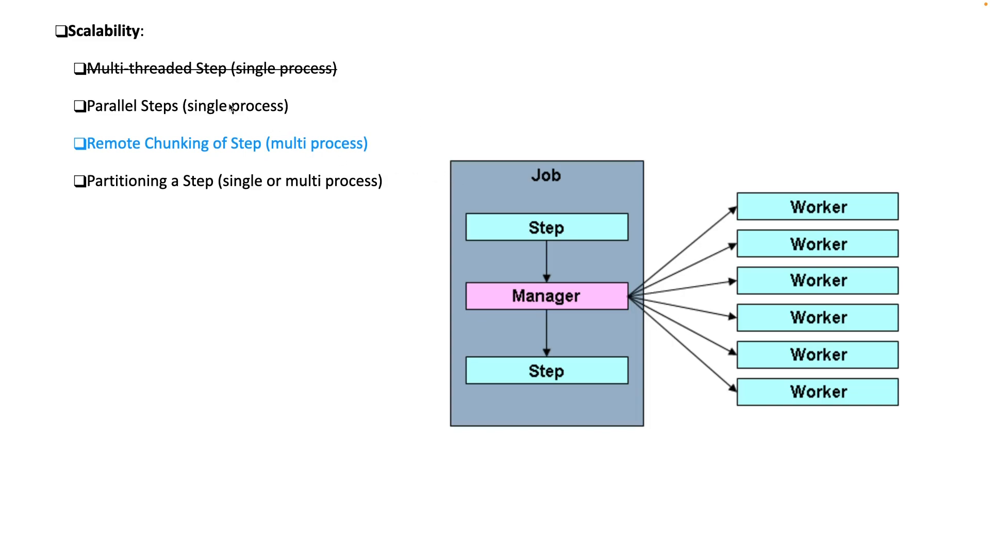
pyautogui.moveTo(166, 50)
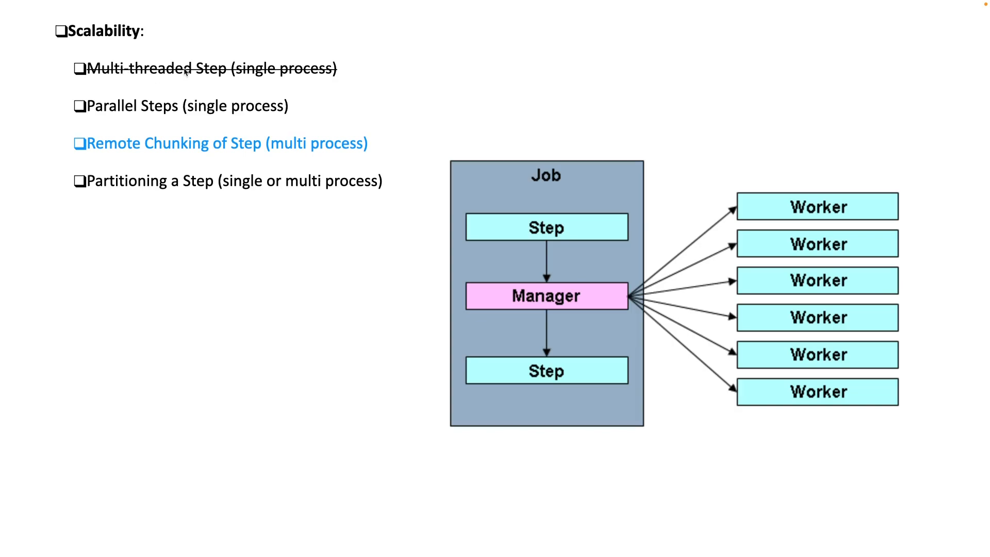
pyautogui.moveTo(226, 75)
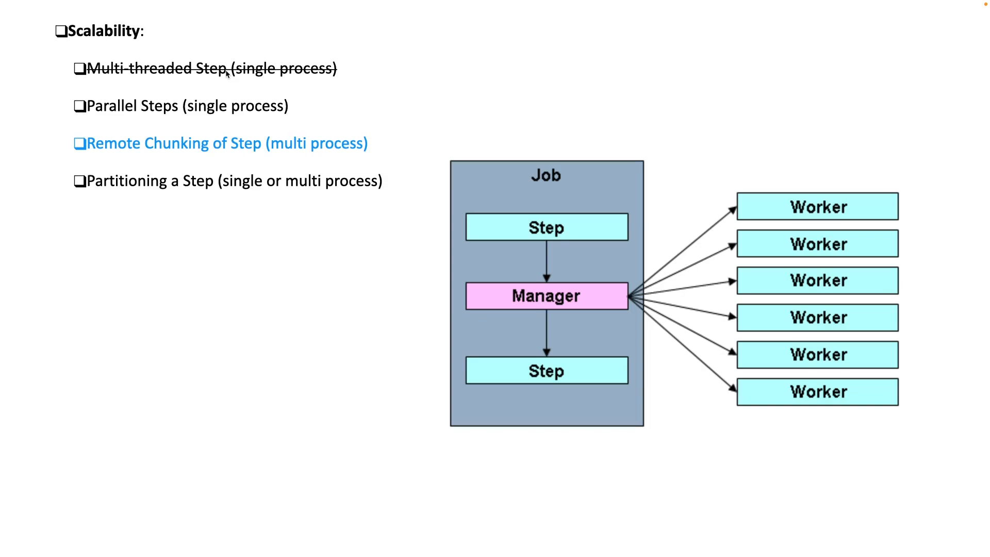
pyautogui.moveTo(103, 147)
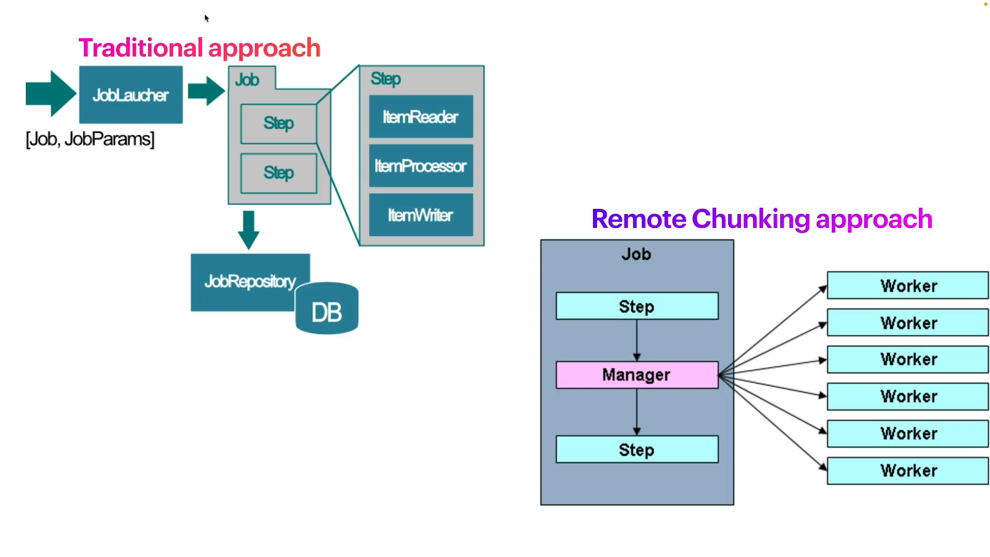
pyautogui.moveTo(131, 39)
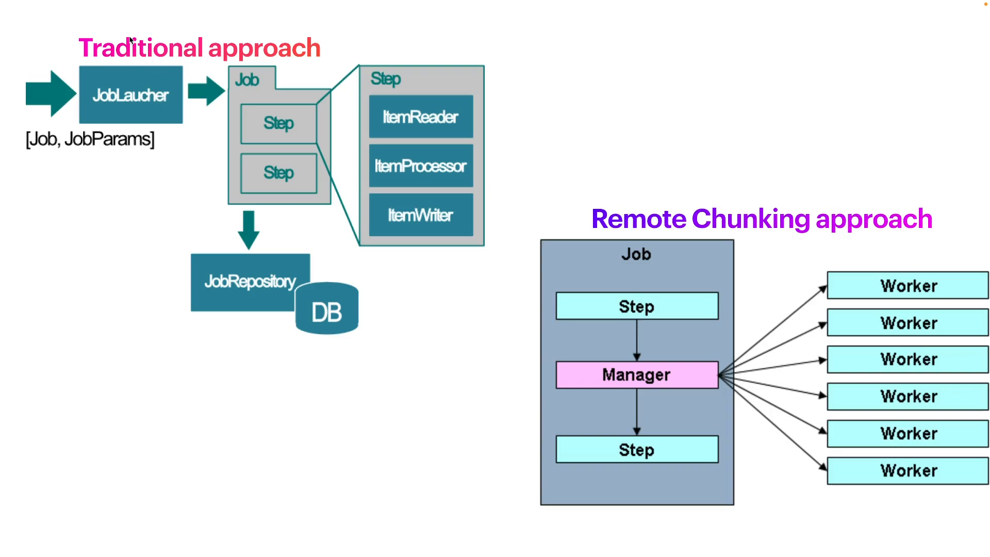
pyautogui.moveTo(194, 87)
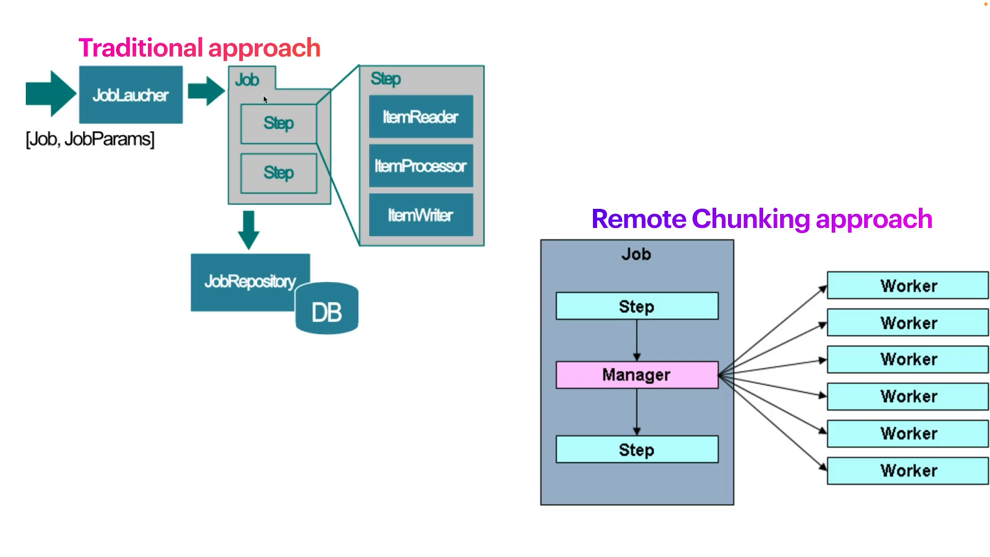
pyautogui.moveTo(252, 139)
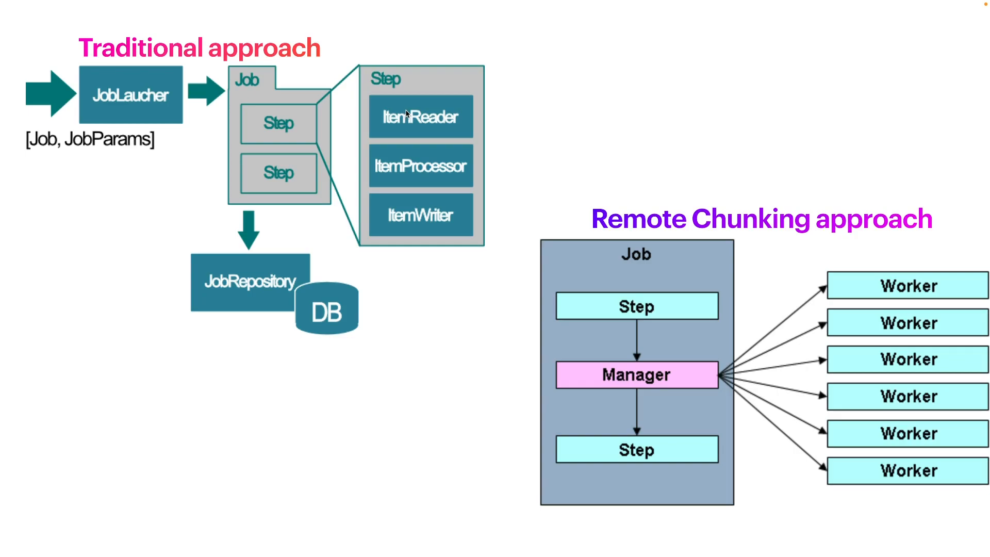
pyautogui.moveTo(432, 123)
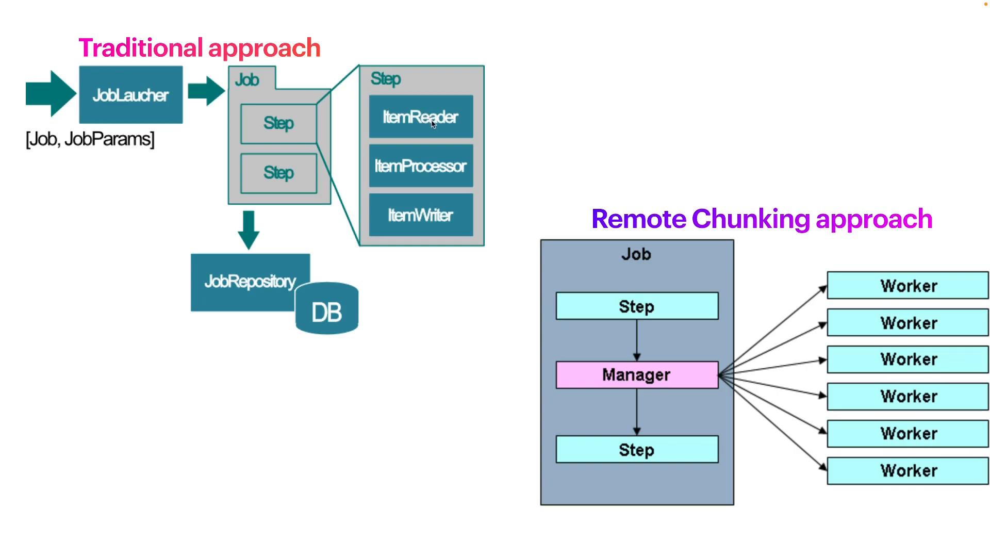
pyautogui.moveTo(416, 216)
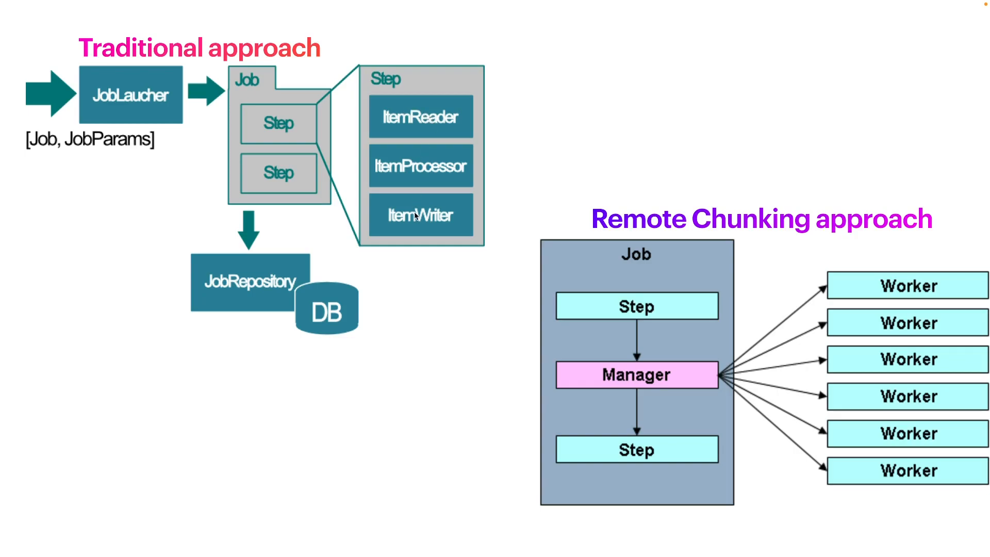
pyautogui.moveTo(424, 203)
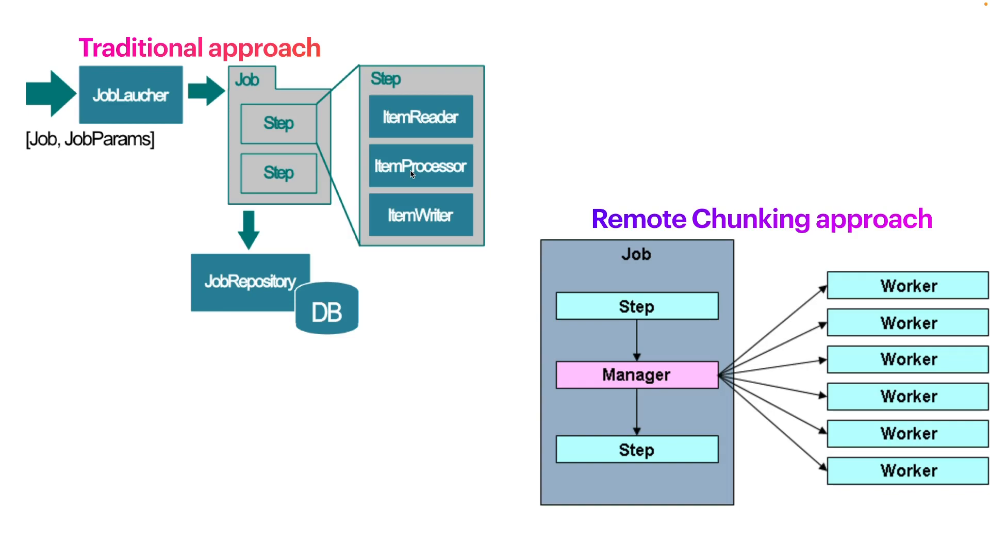
pyautogui.moveTo(544, 323)
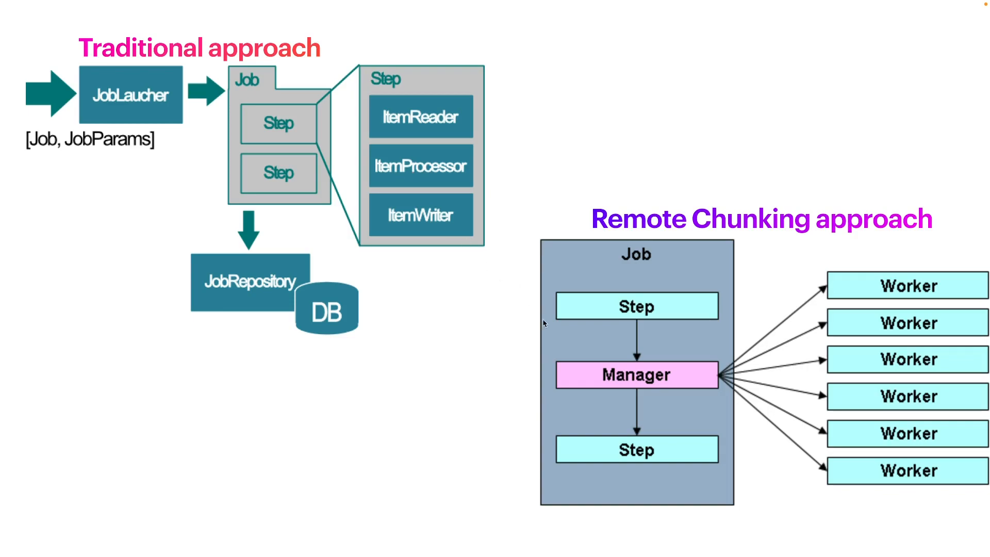
pyautogui.moveTo(306, 130)
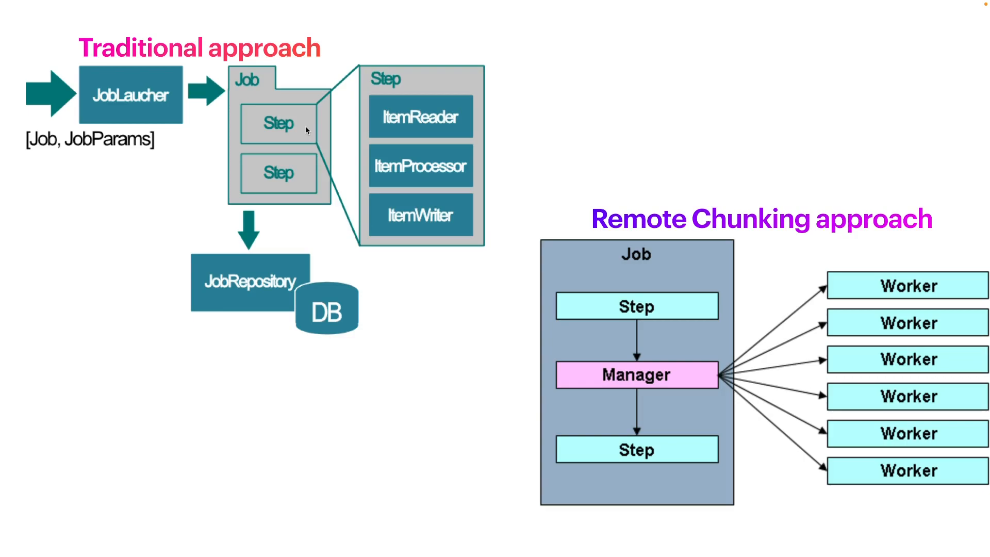
pyautogui.moveTo(340, 133)
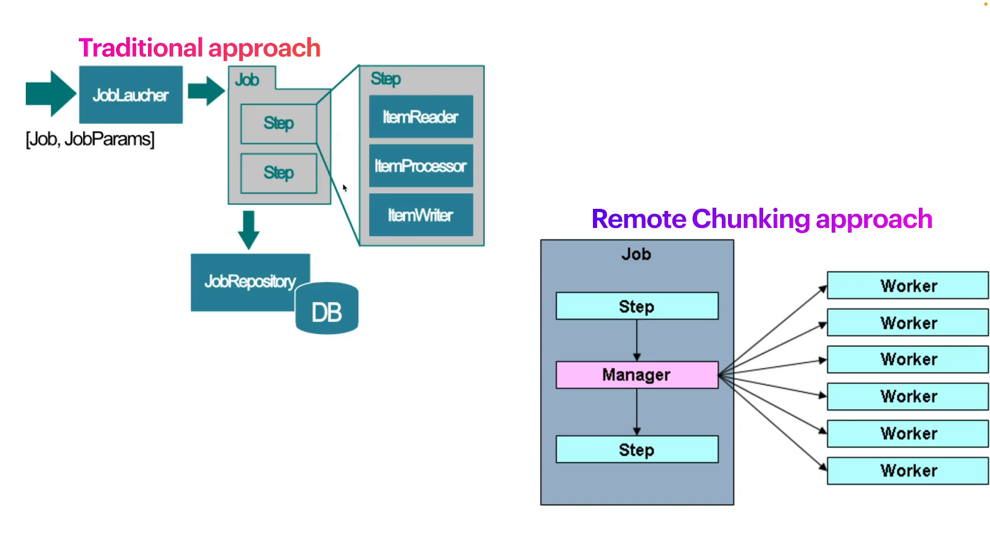
pyautogui.moveTo(440, 175)
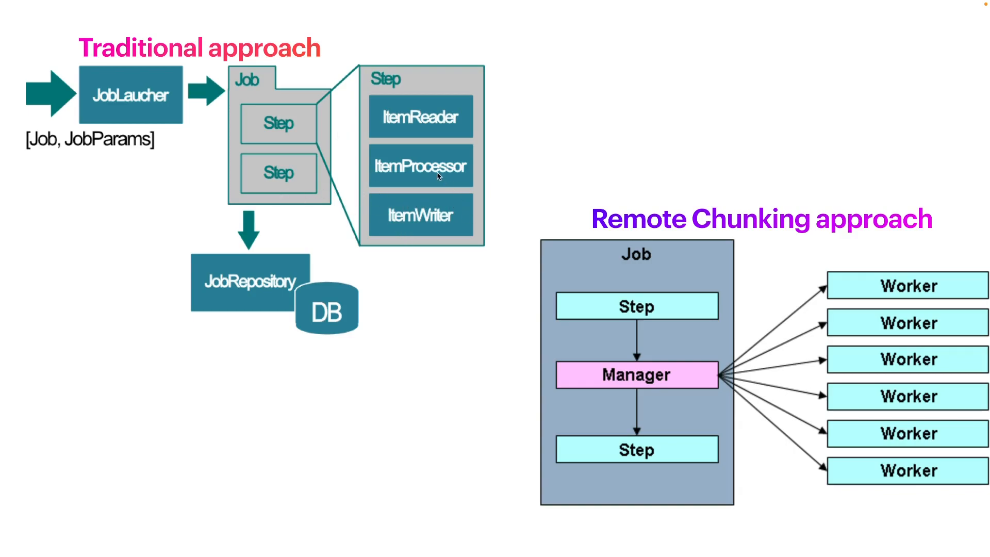
pyautogui.moveTo(486, 234)
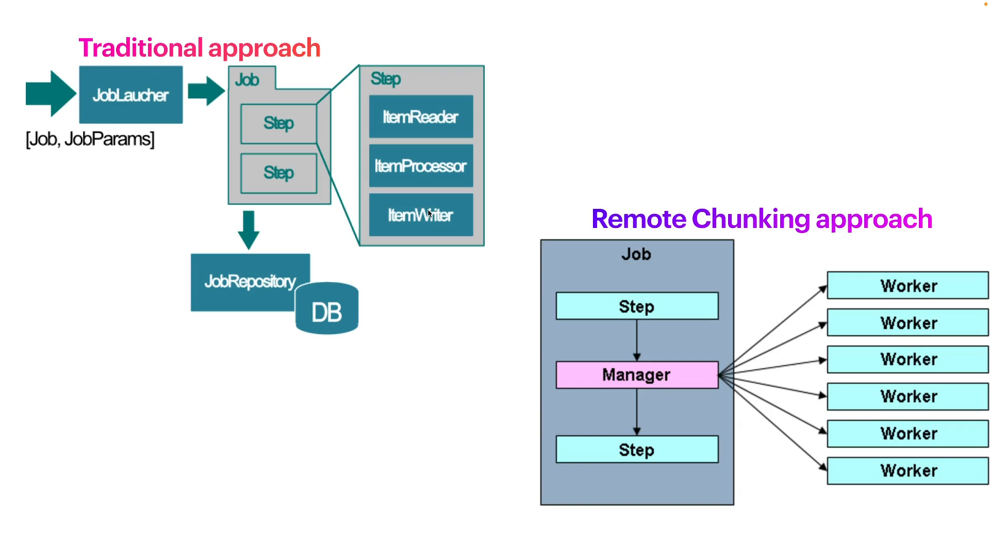
pyautogui.moveTo(371, 203)
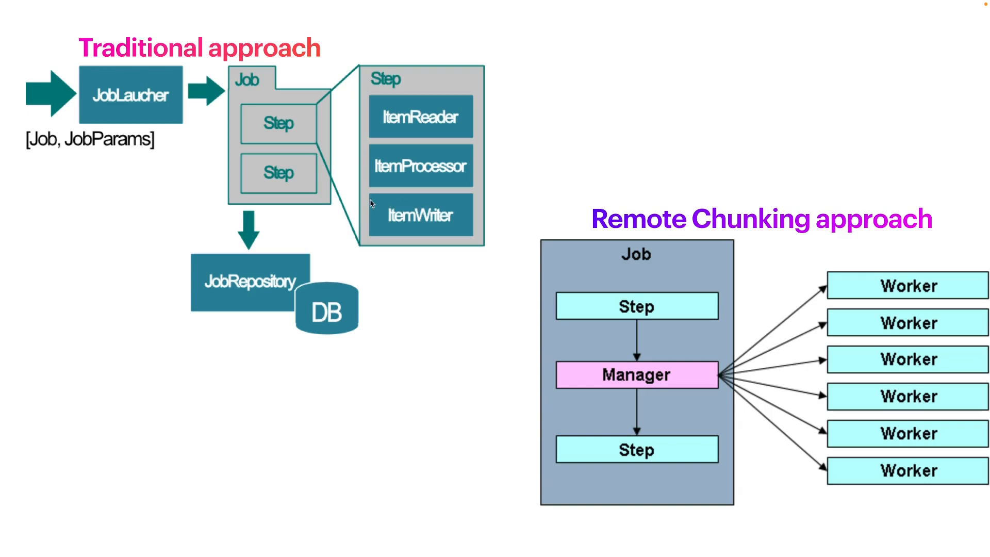
pyautogui.moveTo(319, 184)
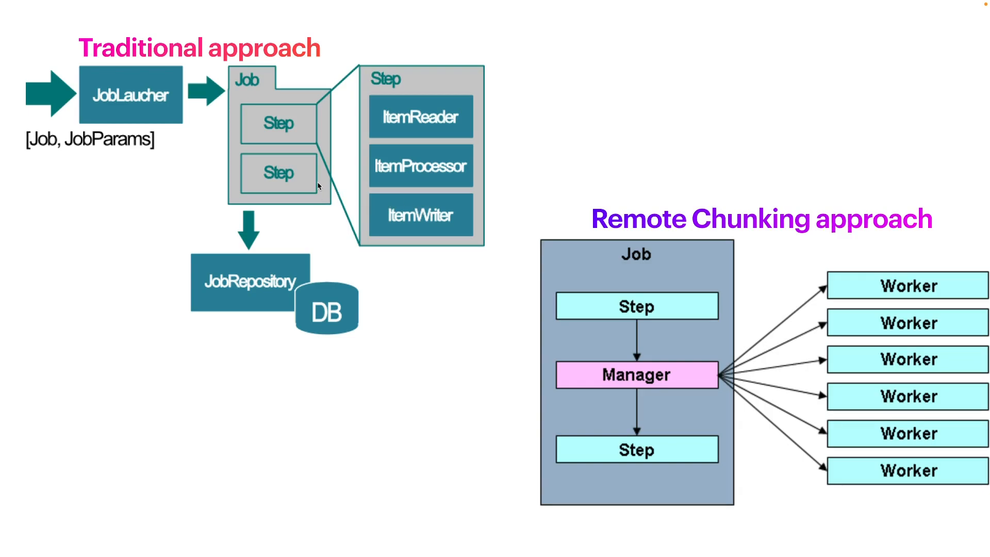
pyautogui.moveTo(188, 184)
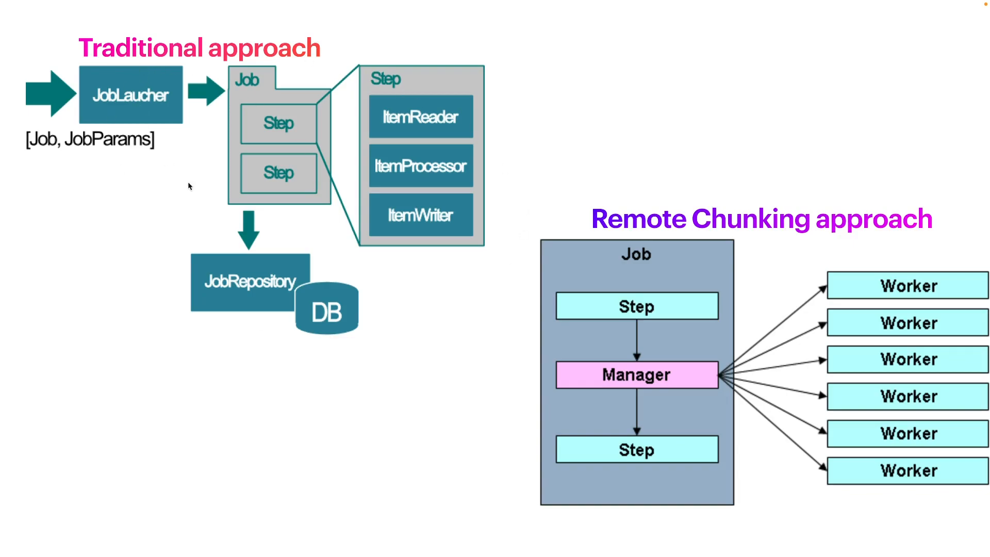
pyautogui.moveTo(803, 501)
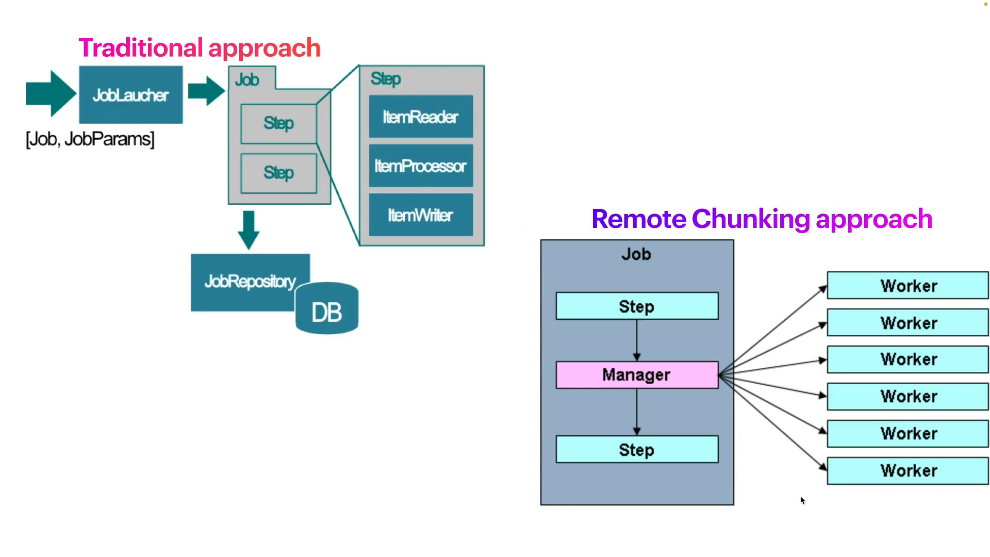
pyautogui.moveTo(887, 323)
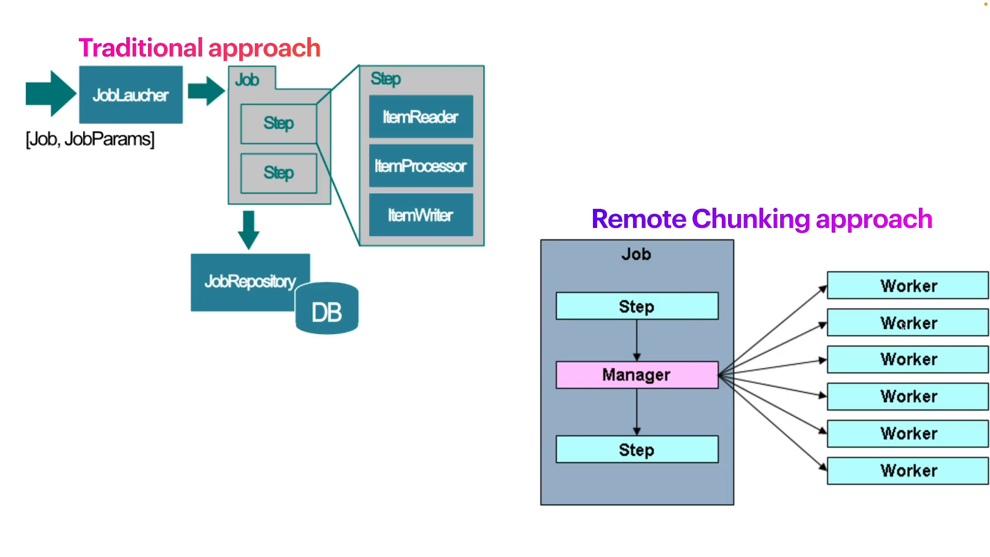
pyautogui.moveTo(926, 439)
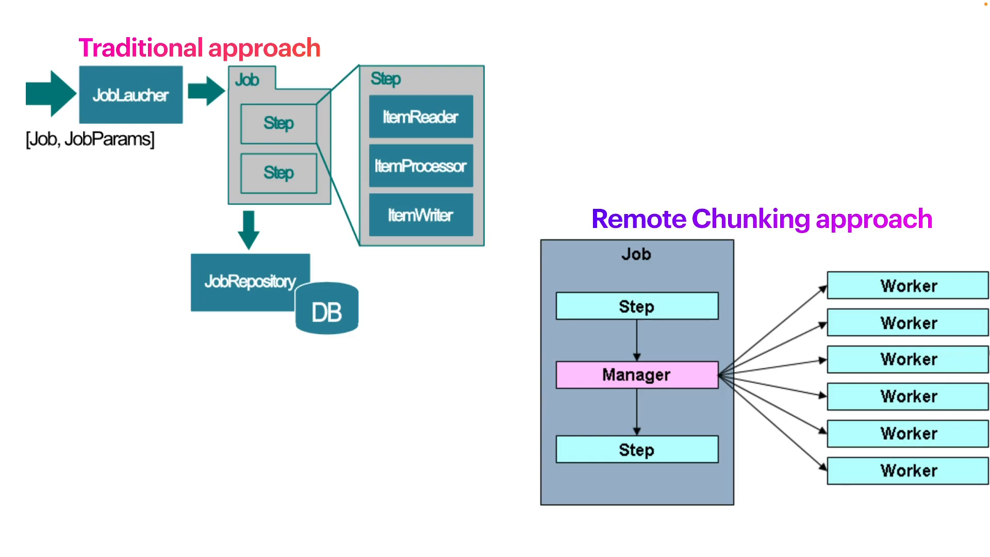
pyautogui.moveTo(568, 406)
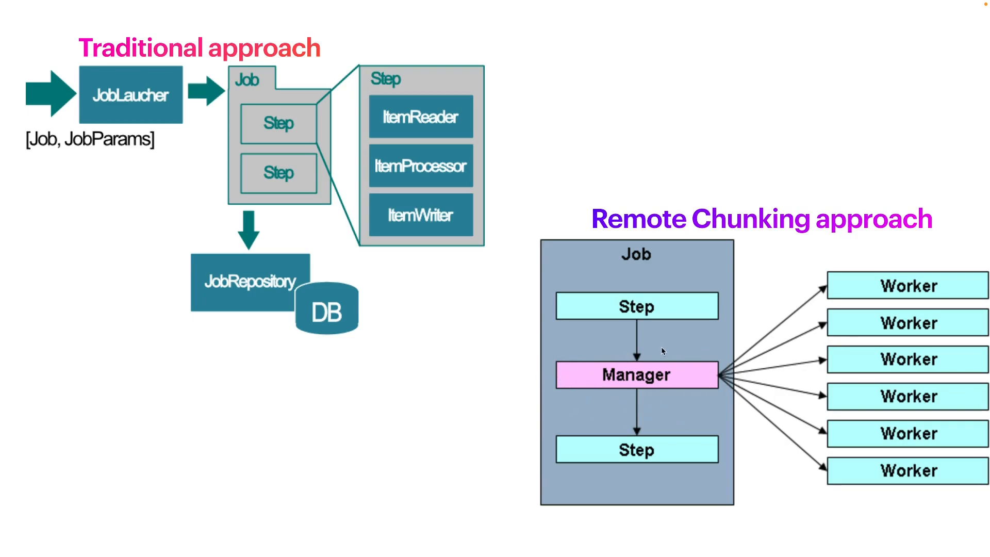
pyautogui.moveTo(839, 463)
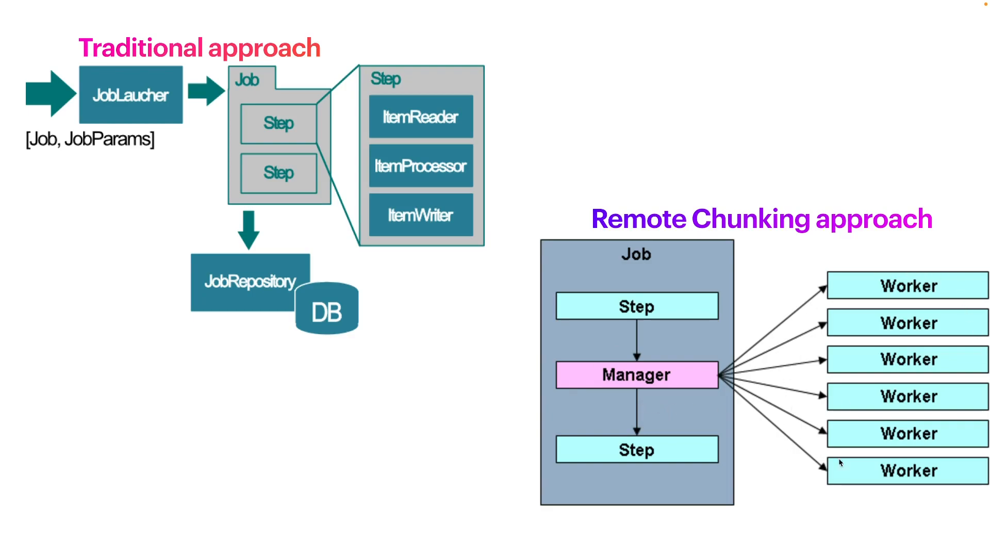
pyautogui.moveTo(800, 400)
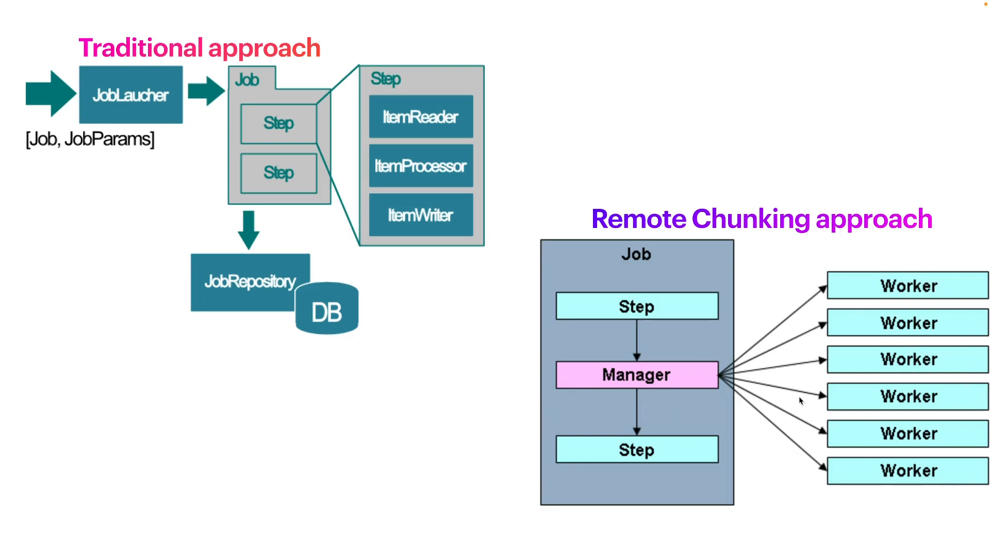
pyautogui.moveTo(767, 445)
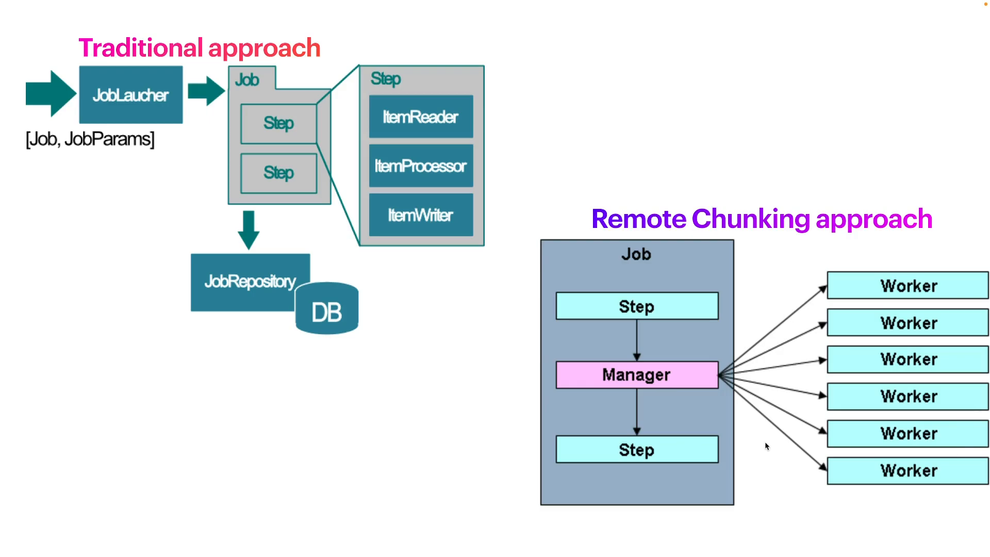
pyautogui.press('Right')
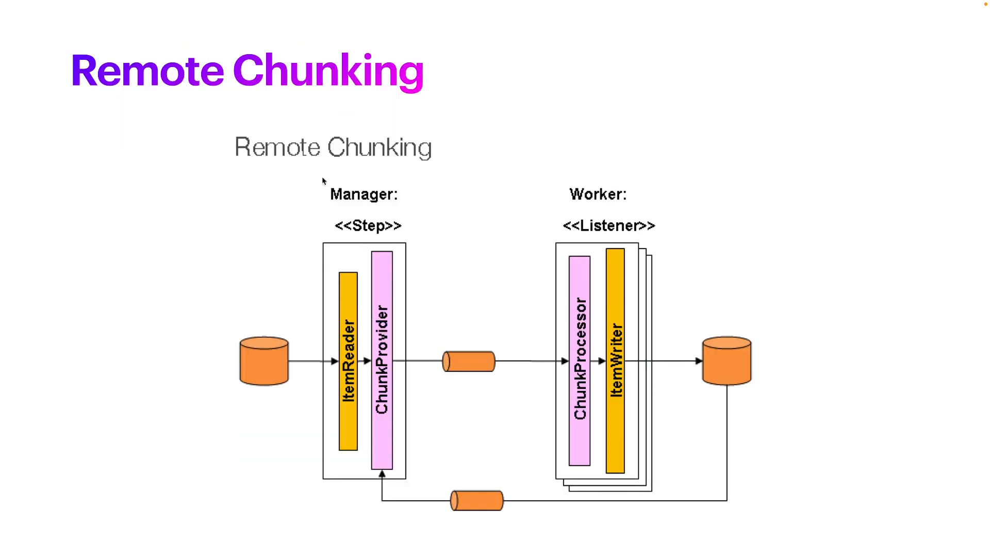
pyautogui.moveTo(351, 372)
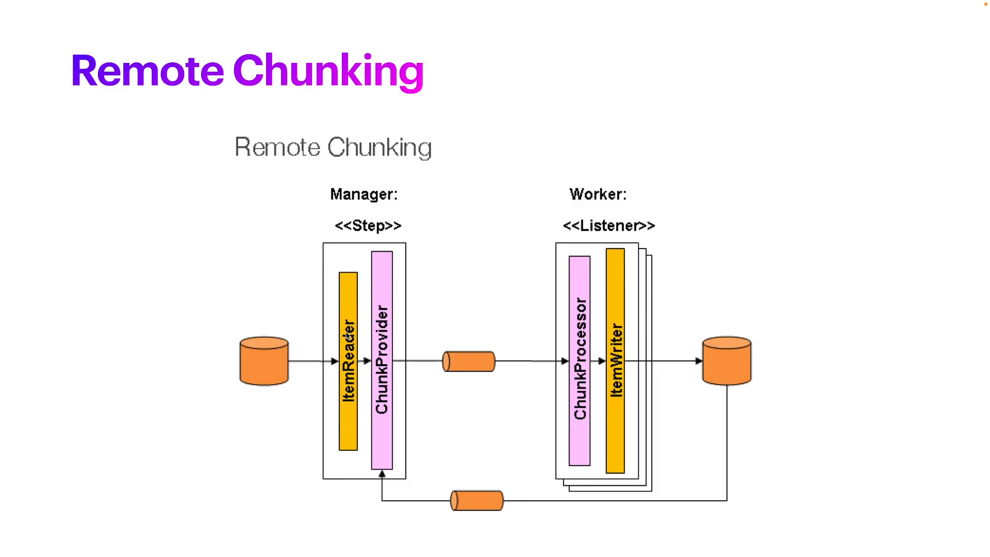
pyautogui.moveTo(282, 338)
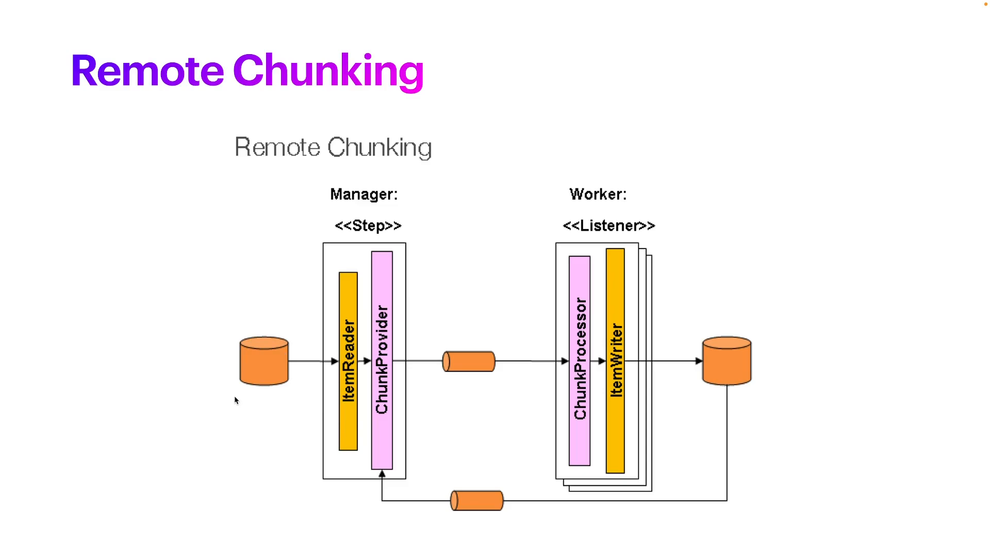
pyautogui.moveTo(244, 395)
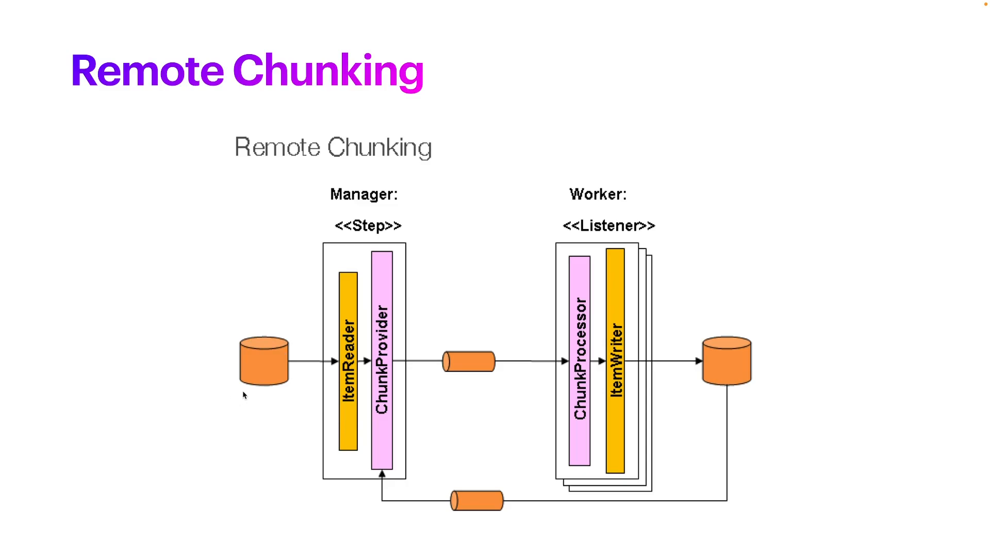
pyautogui.moveTo(400, 275)
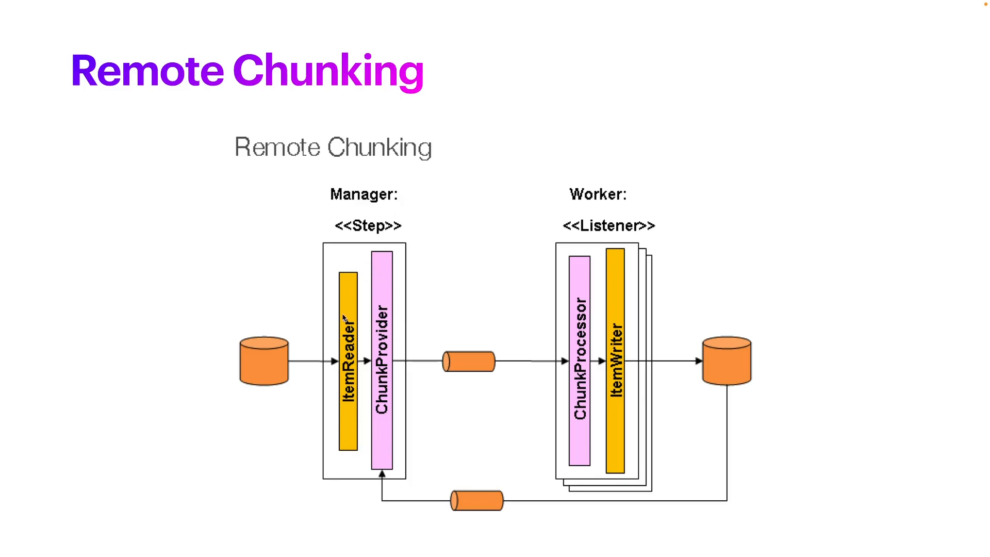
pyautogui.moveTo(353, 280)
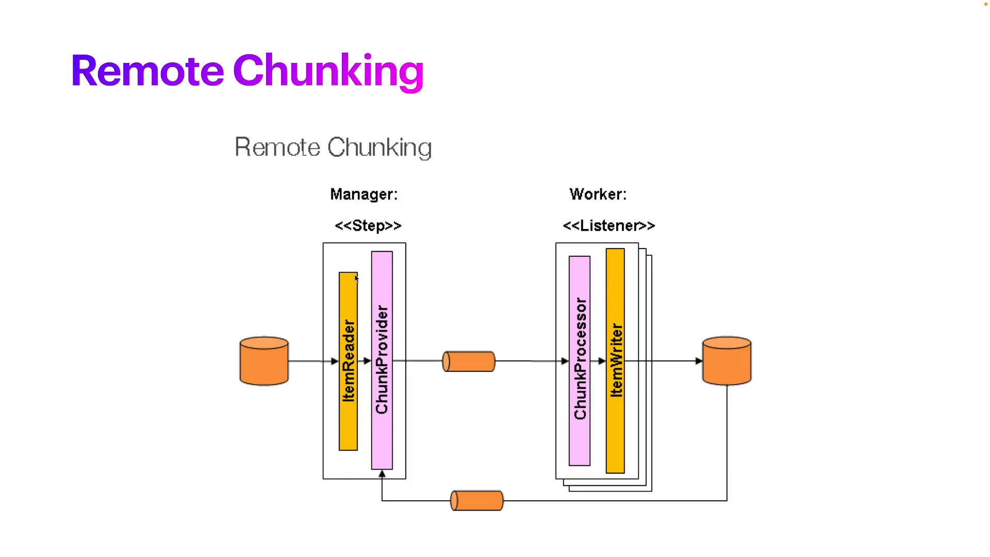
pyautogui.moveTo(322, 422)
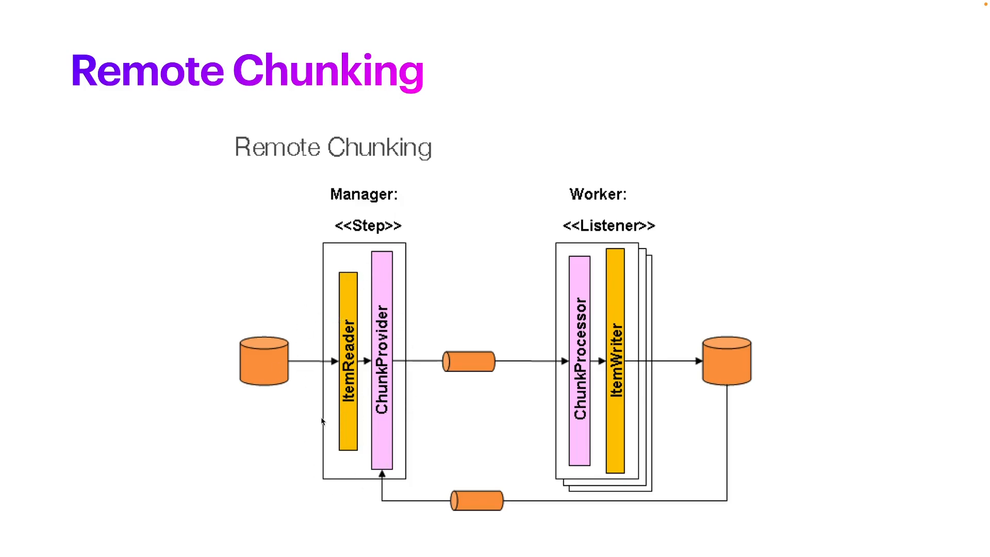
pyautogui.moveTo(436, 333)
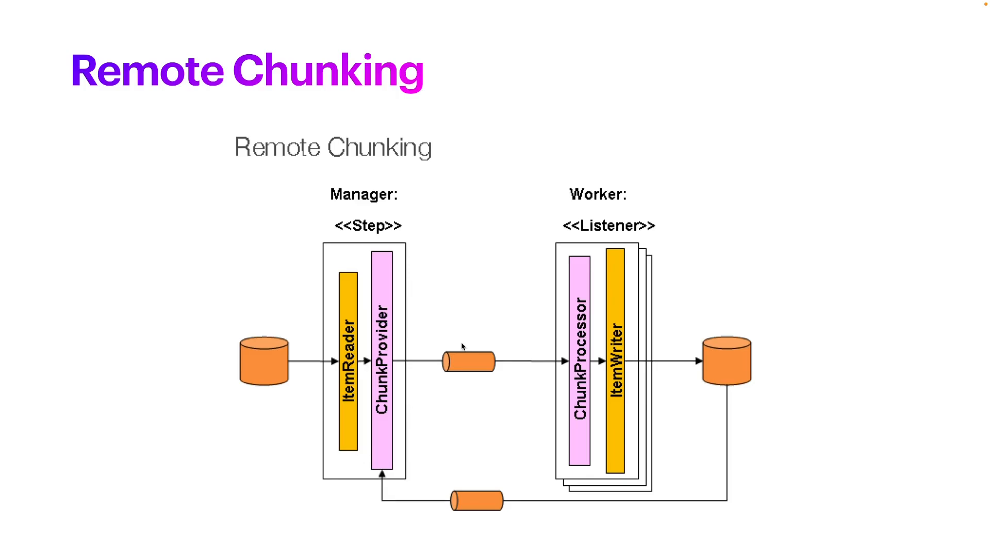
pyautogui.moveTo(480, 340)
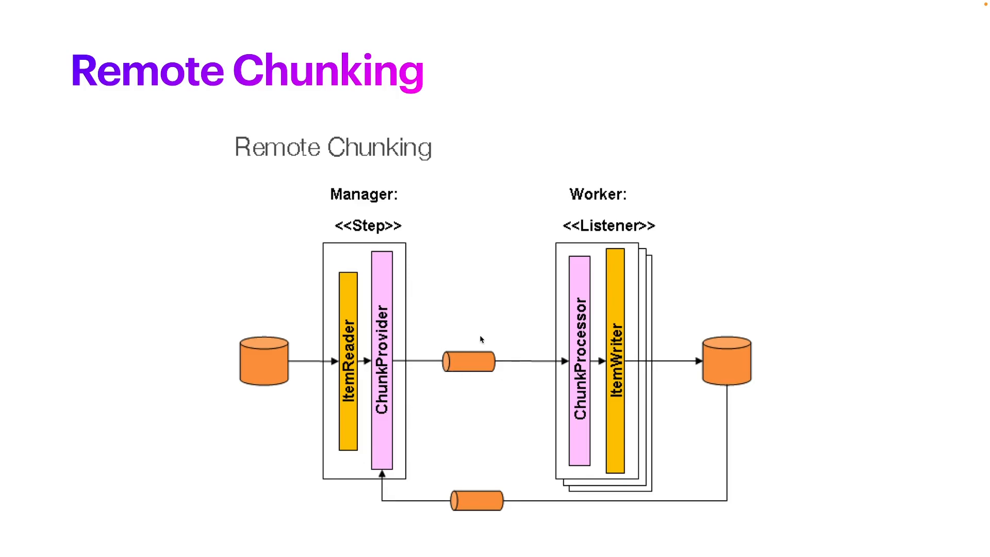
pyautogui.moveTo(427, 342)
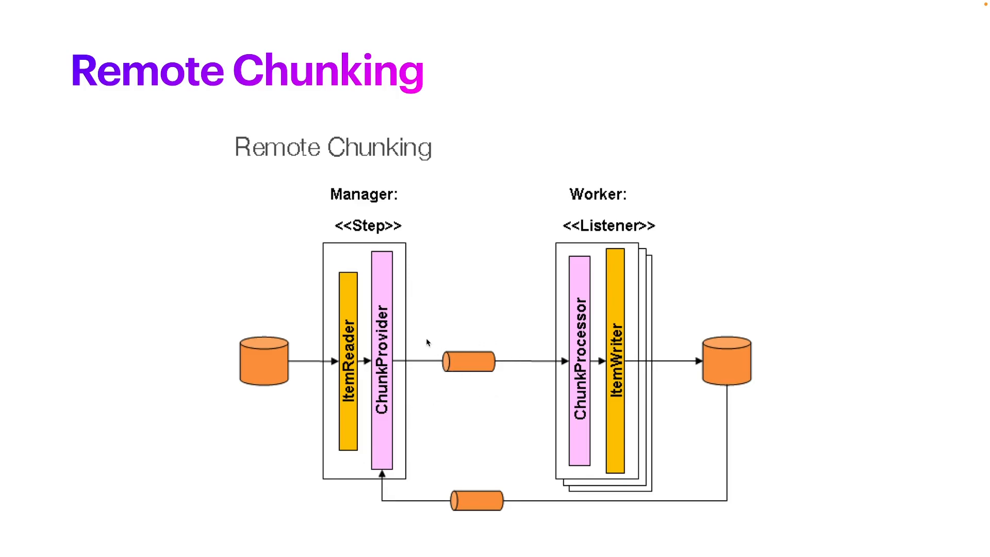
pyautogui.moveTo(634, 183)
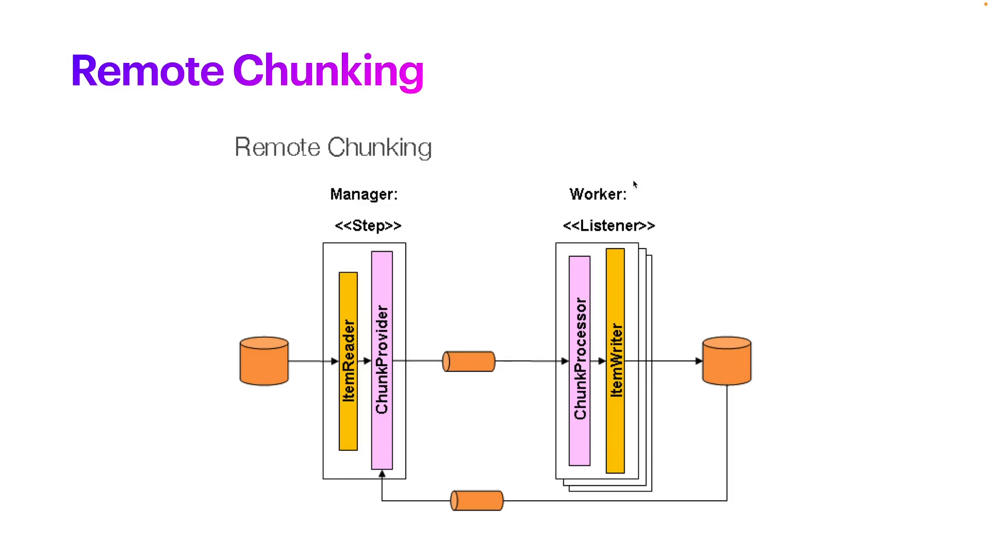
pyautogui.moveTo(540, 237)
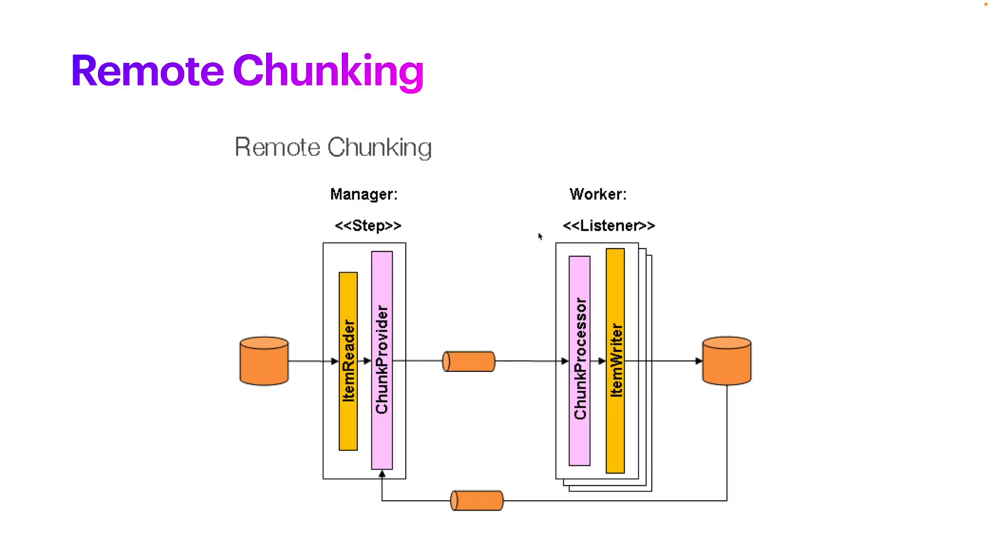
pyautogui.moveTo(579, 516)
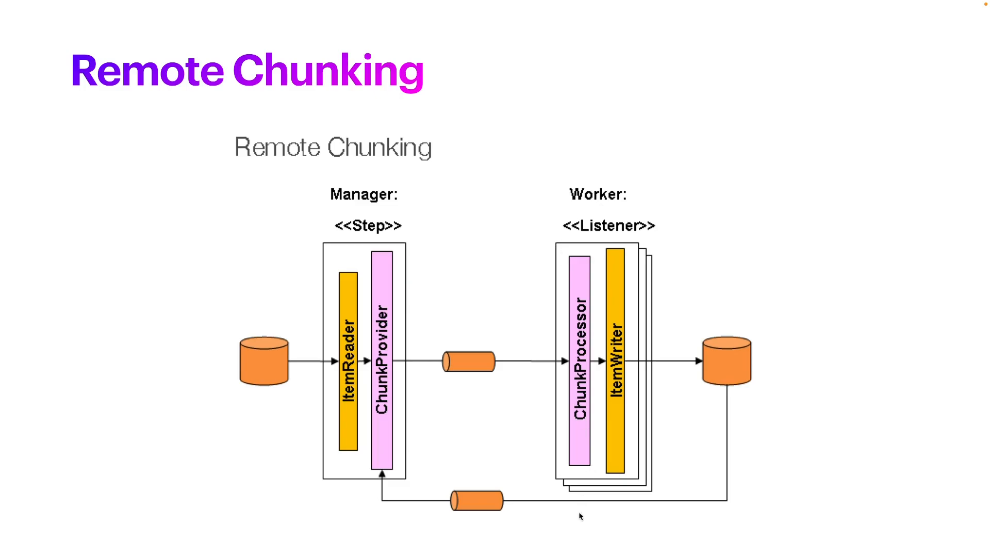
pyautogui.moveTo(549, 260)
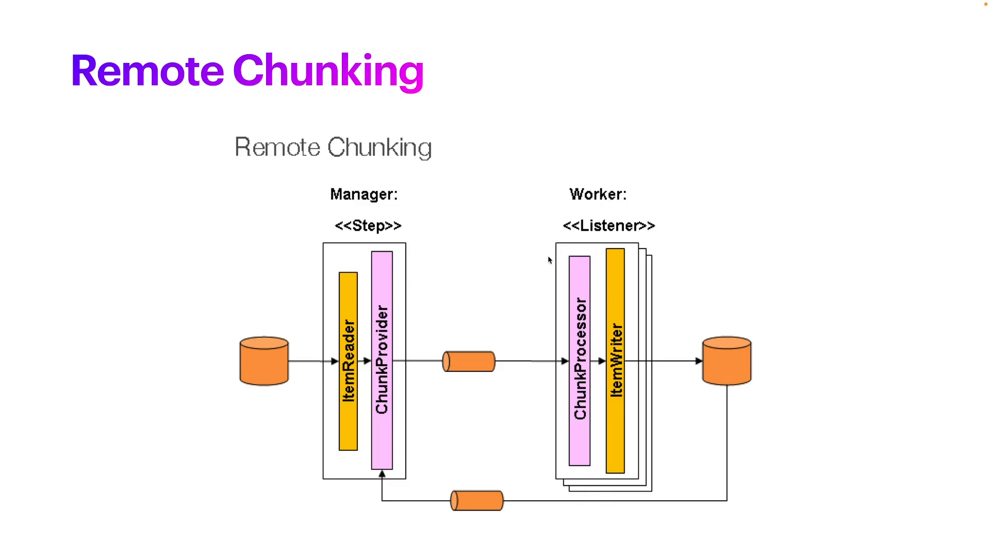
pyautogui.moveTo(574, 350)
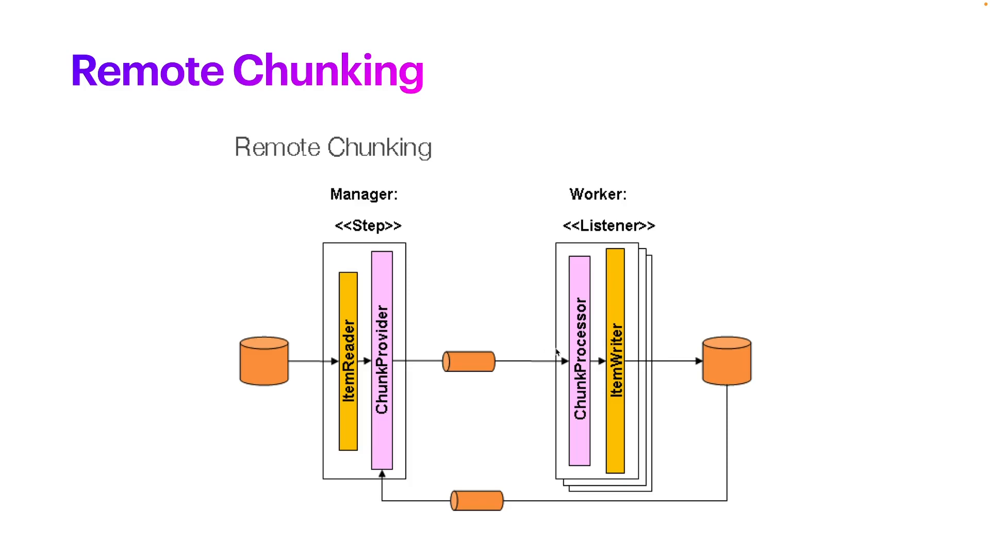
pyautogui.moveTo(618, 342)
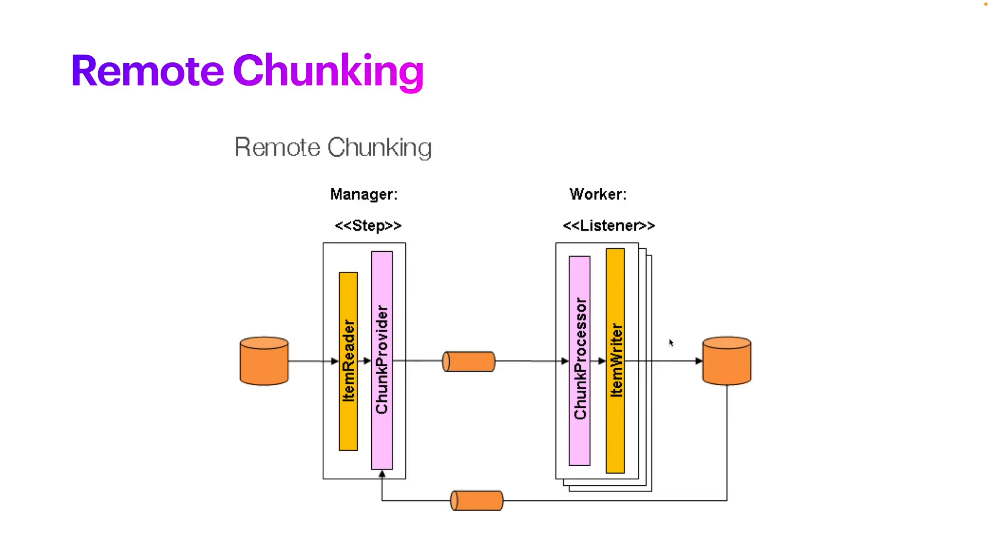
pyautogui.moveTo(722, 358)
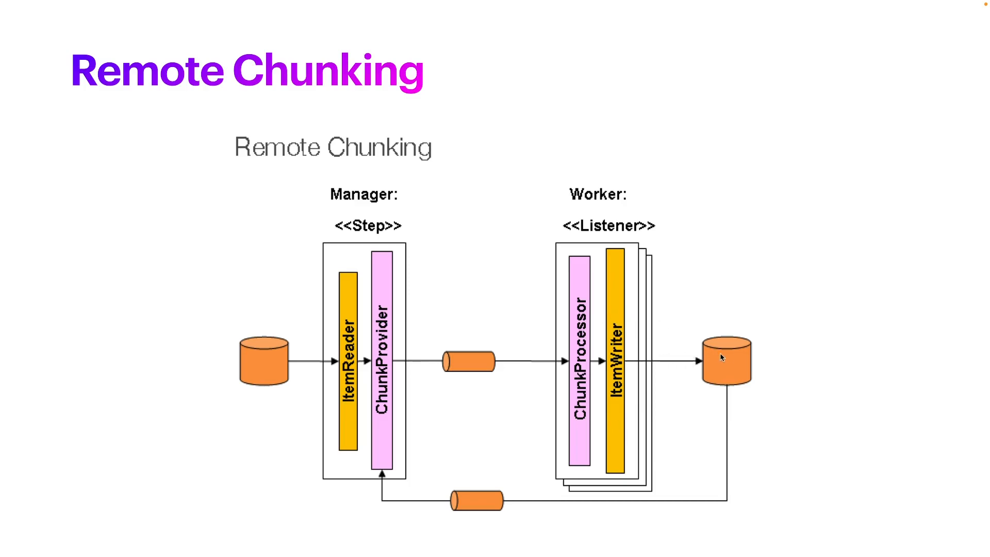
pyautogui.moveTo(728, 356)
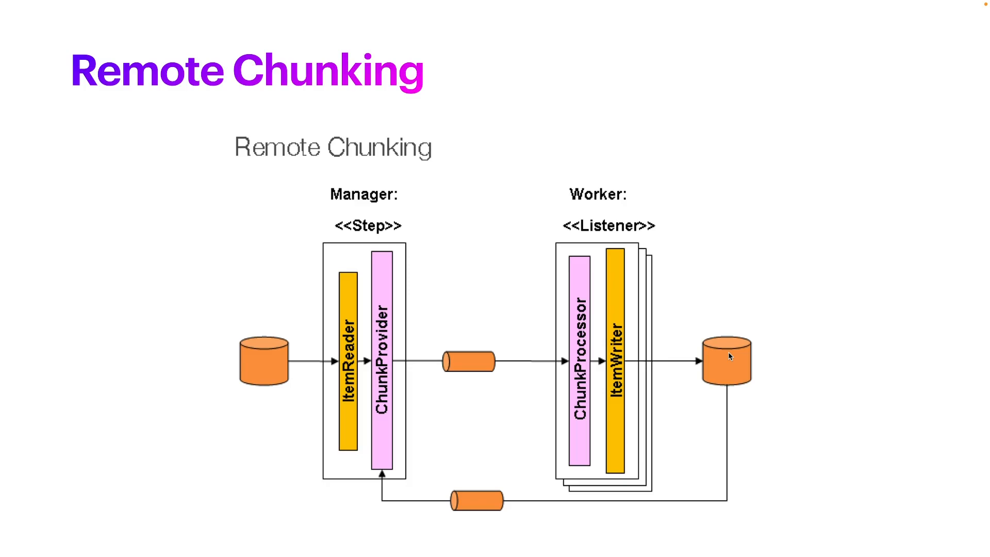
pyautogui.moveTo(717, 328)
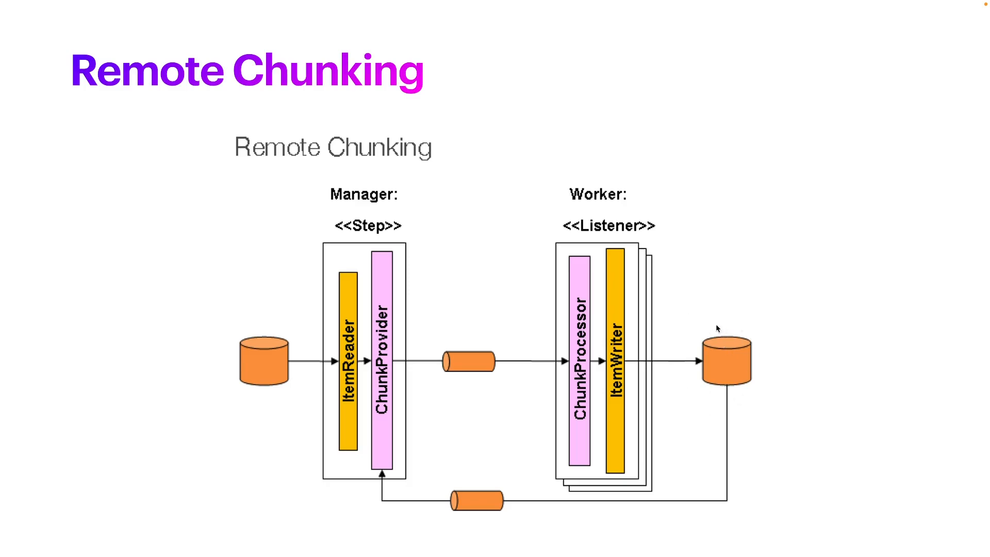
pyautogui.moveTo(638, 465)
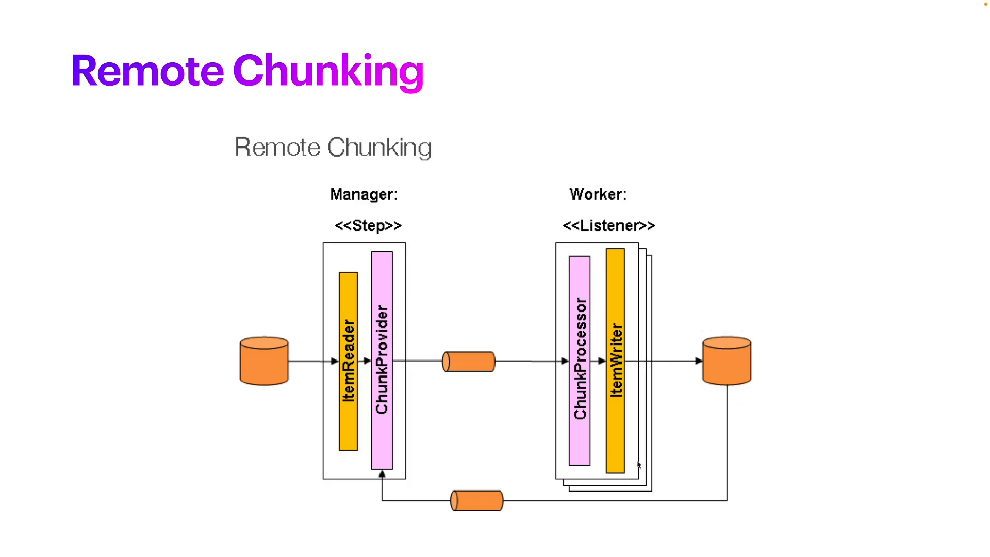
pyautogui.moveTo(624, 257)
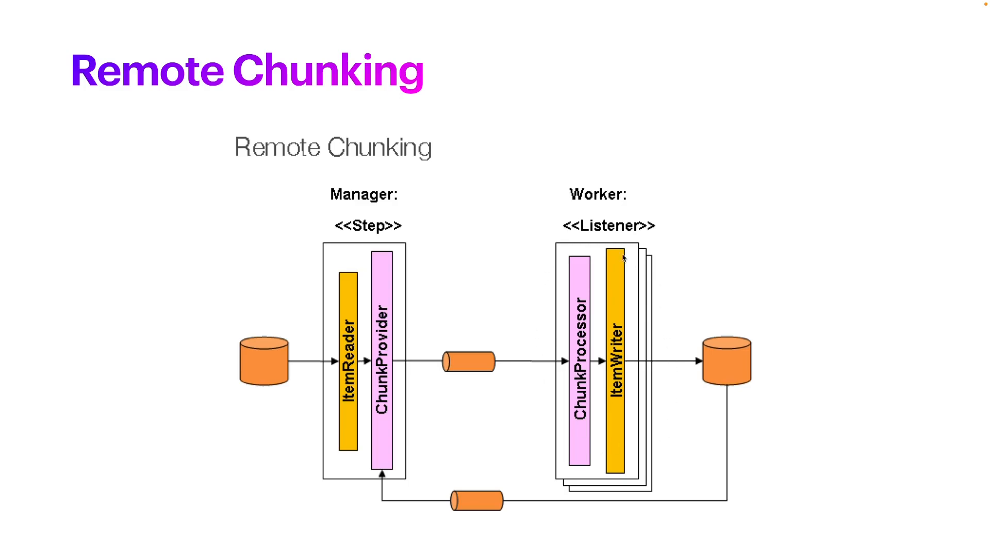
pyautogui.moveTo(548, 314)
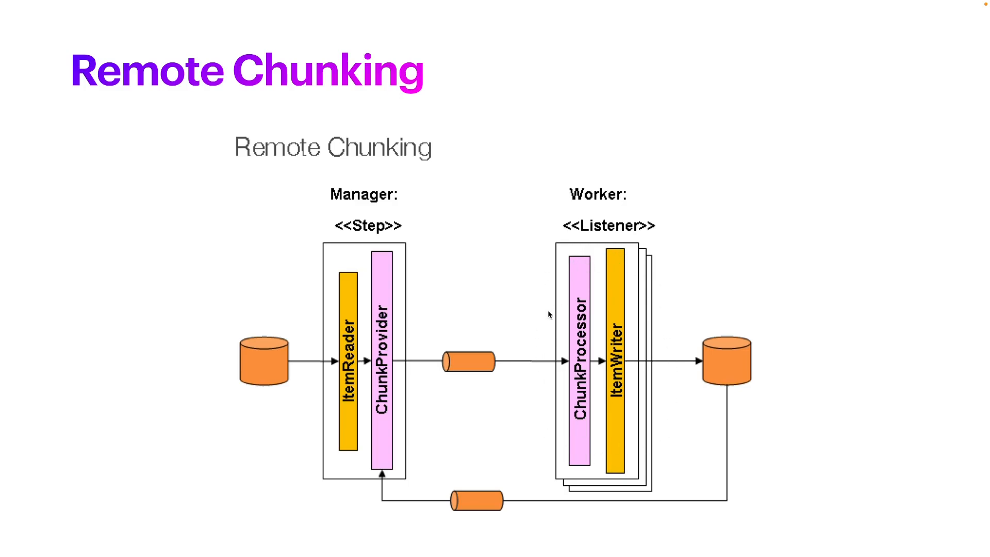
pyautogui.moveTo(548, 506)
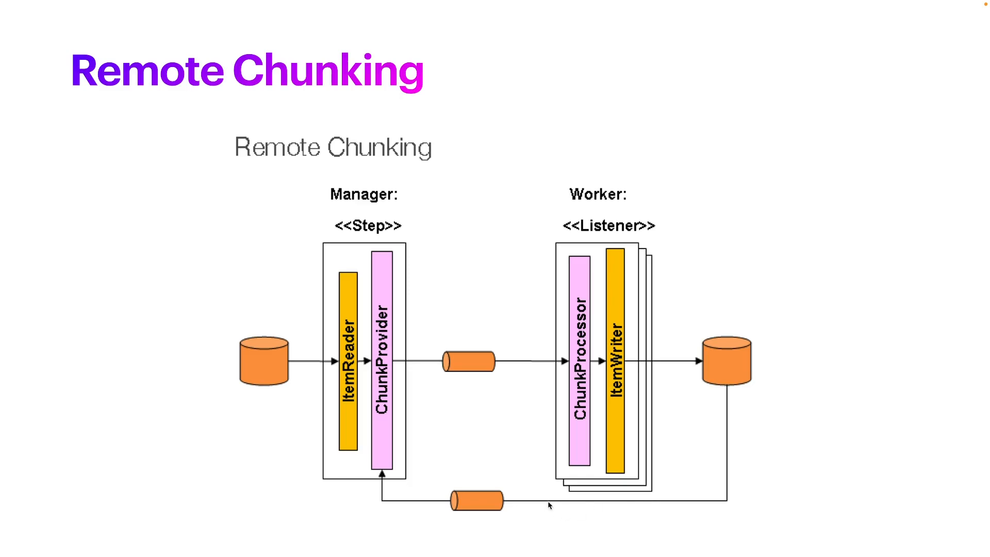
pyautogui.moveTo(512, 505)
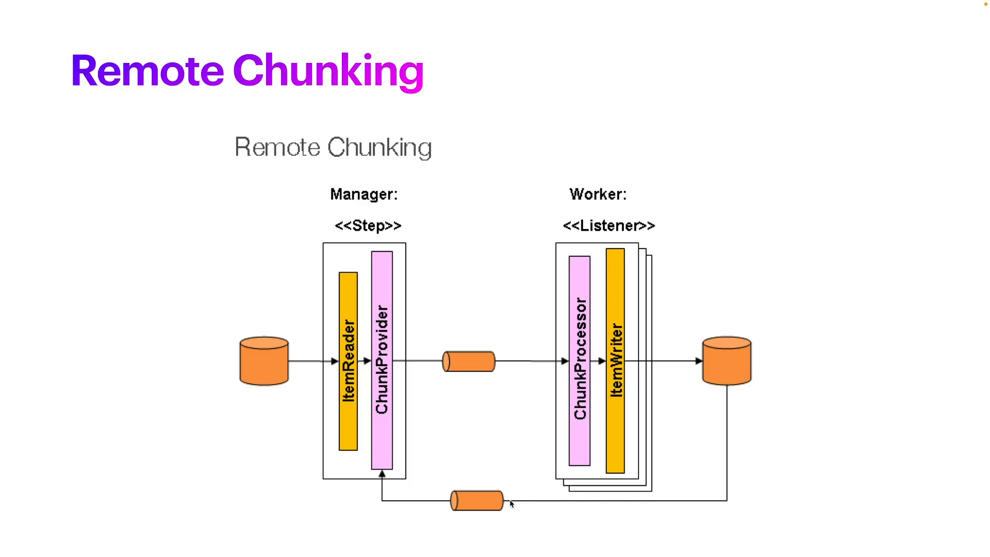
pyautogui.moveTo(562, 431)
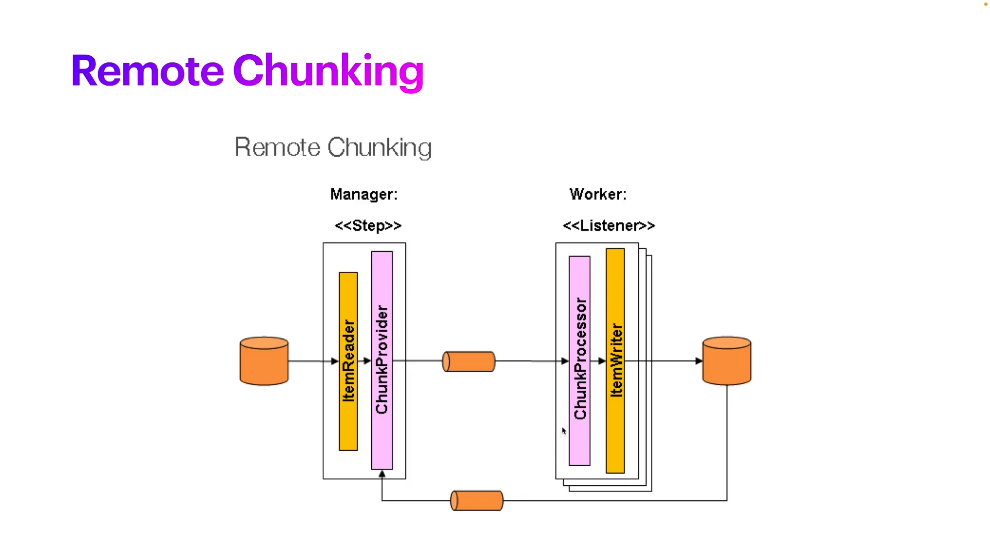
pyautogui.moveTo(514, 413)
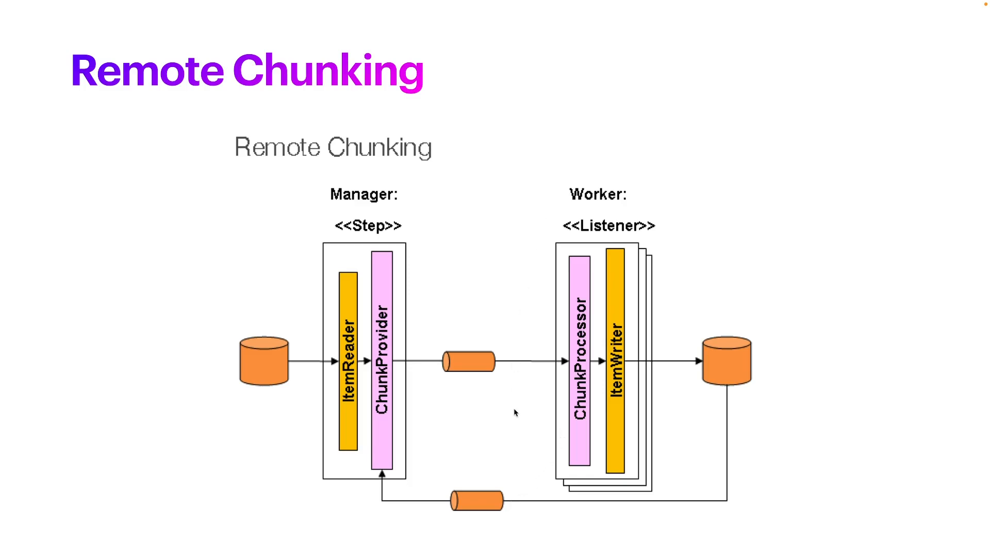
pyautogui.moveTo(547, 438)
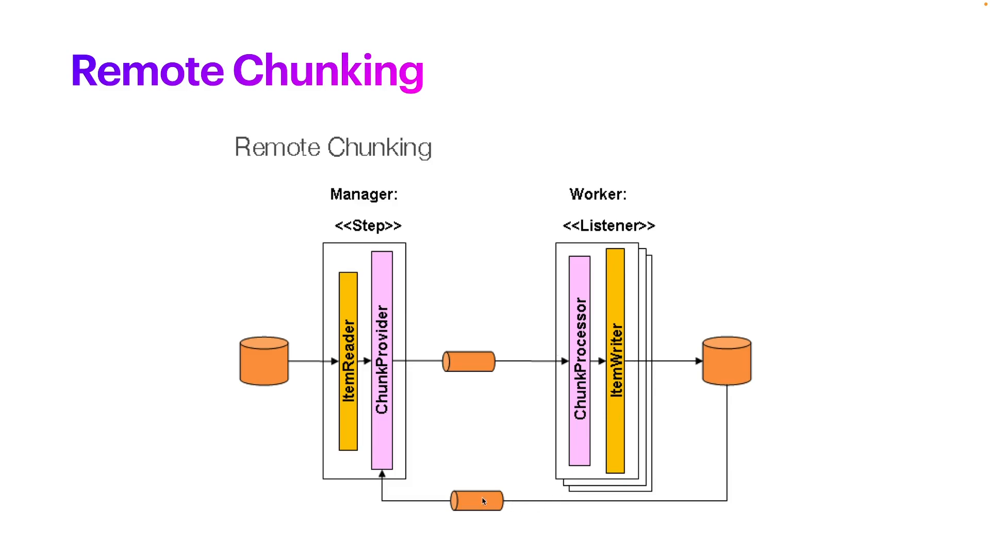
pyautogui.moveTo(368, 478)
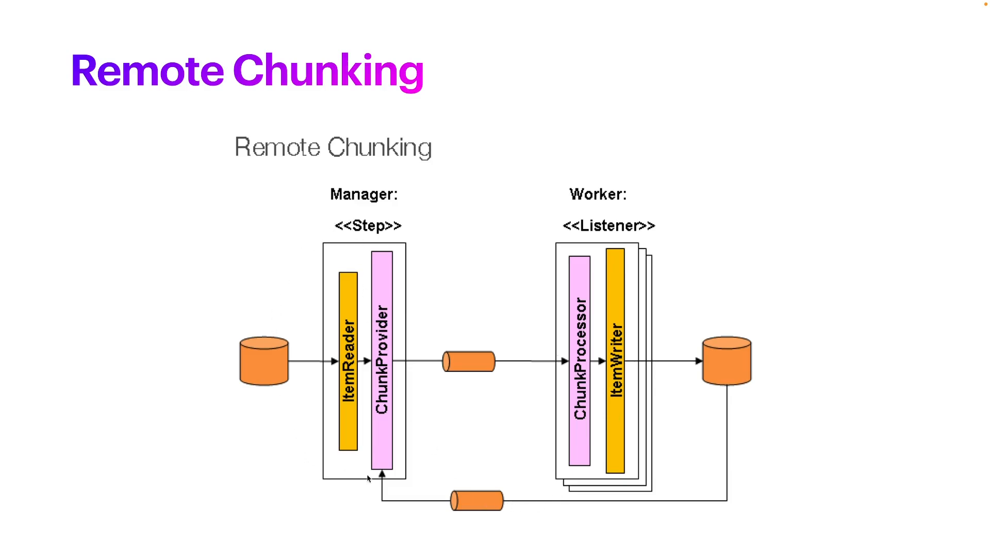
pyautogui.moveTo(384, 458)
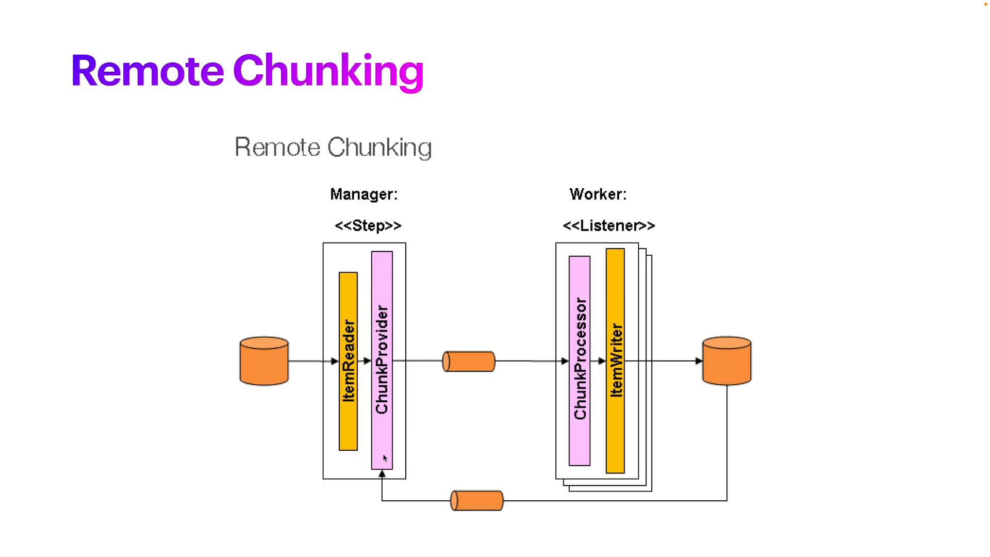
pyautogui.moveTo(493, 453)
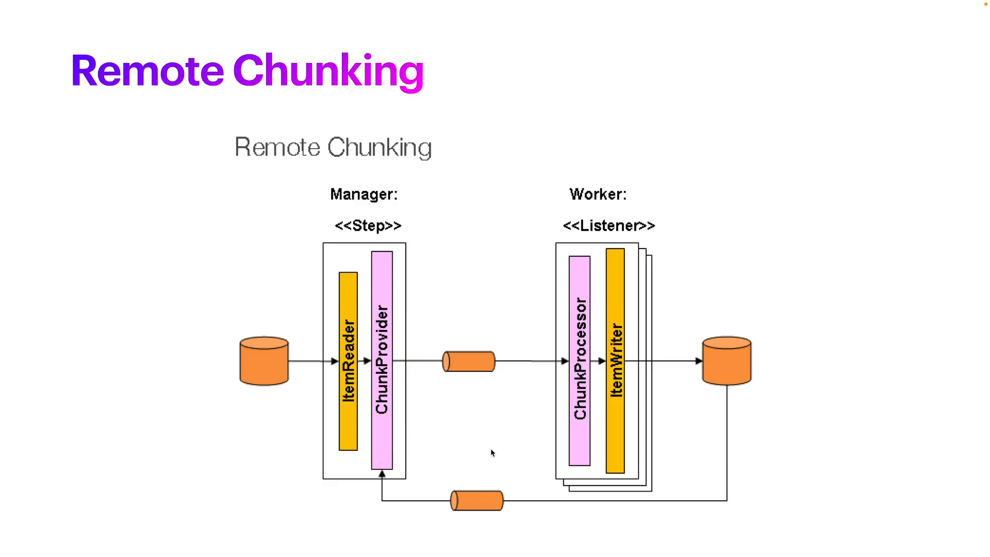
pyautogui.moveTo(547, 404)
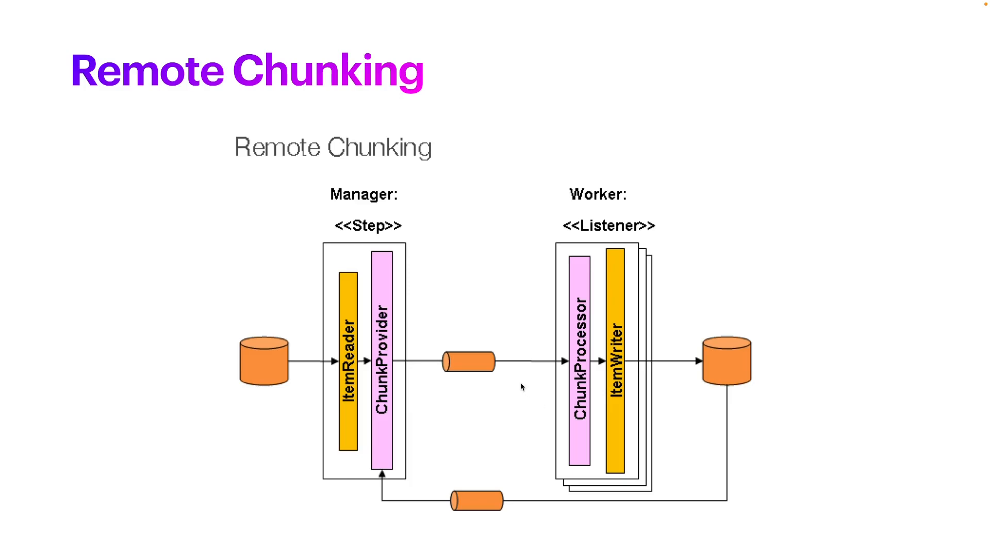
pyautogui.moveTo(427, 249)
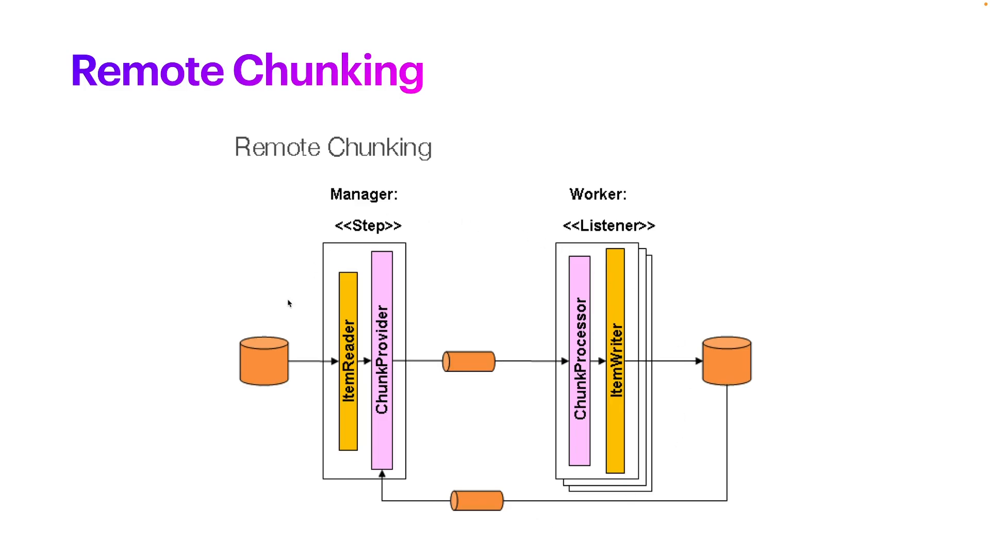
pyautogui.moveTo(646, 375)
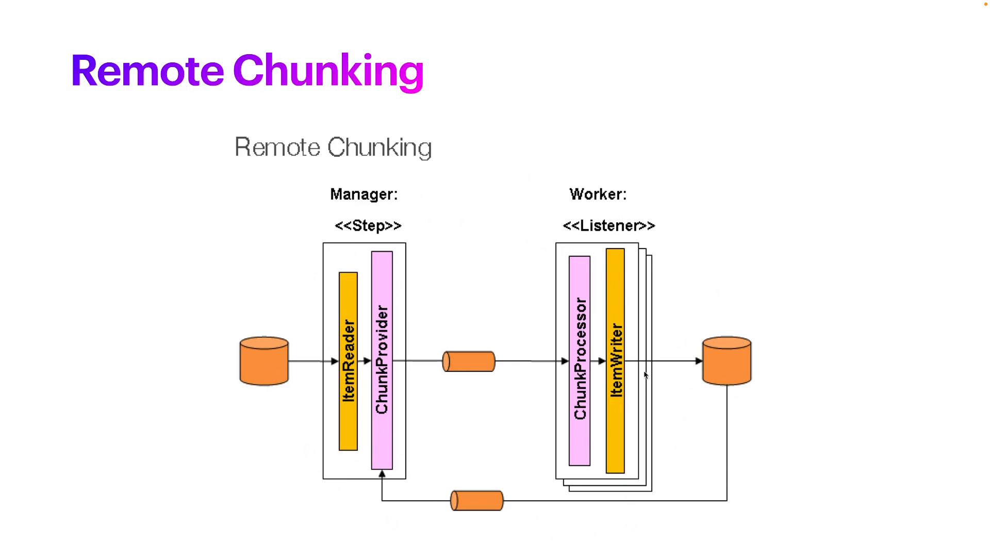
pyautogui.moveTo(449, 320)
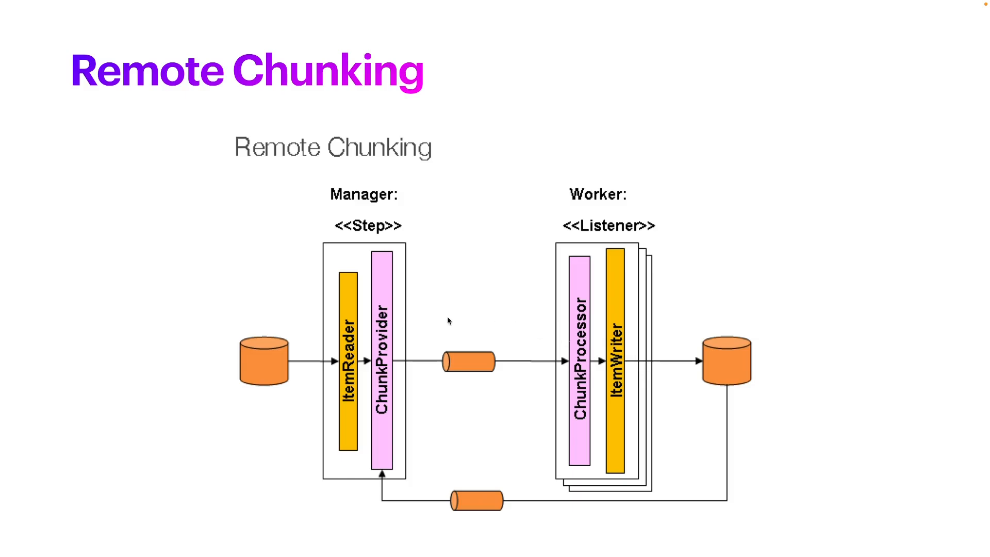
pyautogui.moveTo(280, 191)
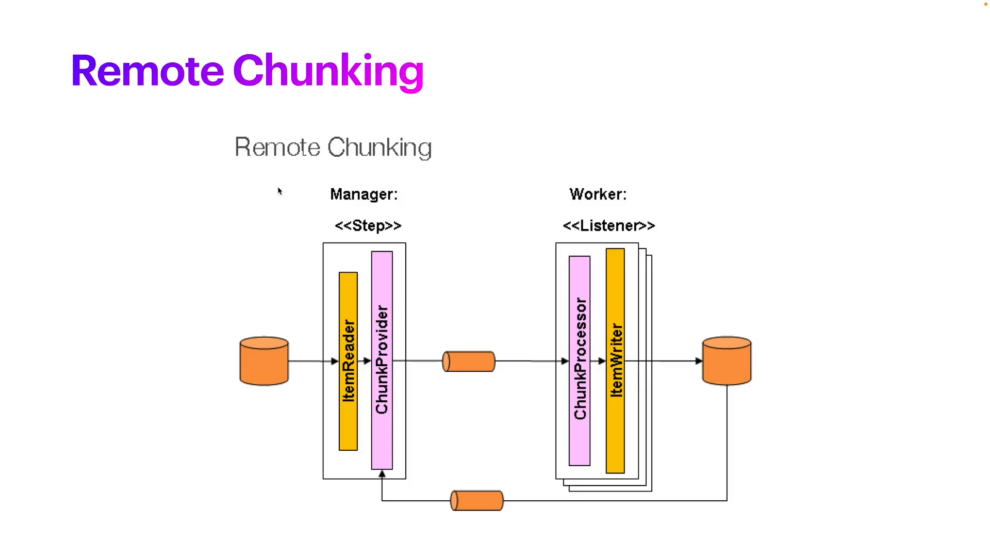
# Advance to the Traditional approach vs Remote Chunking approach comparison slide.
pyautogui.press('Right')
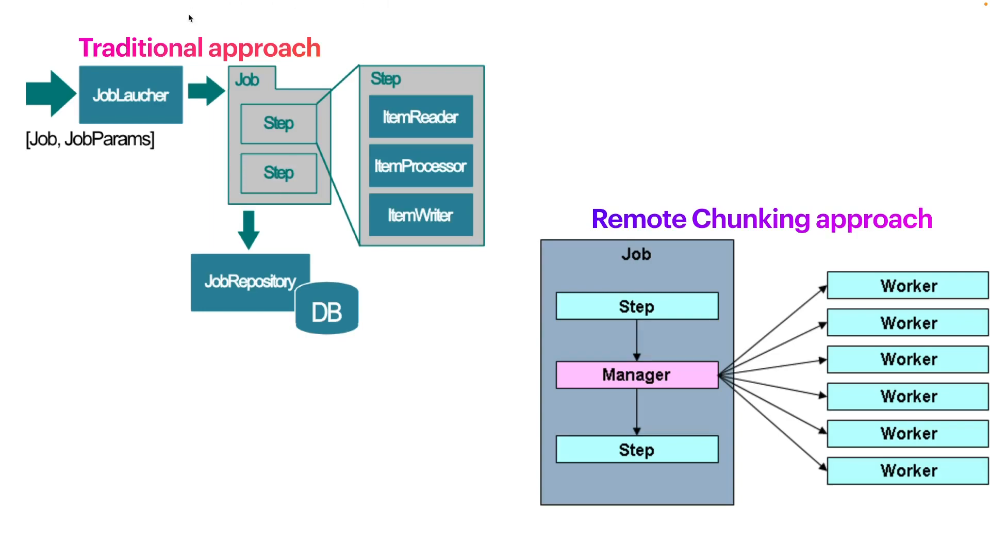
pyautogui.moveTo(328, 18)
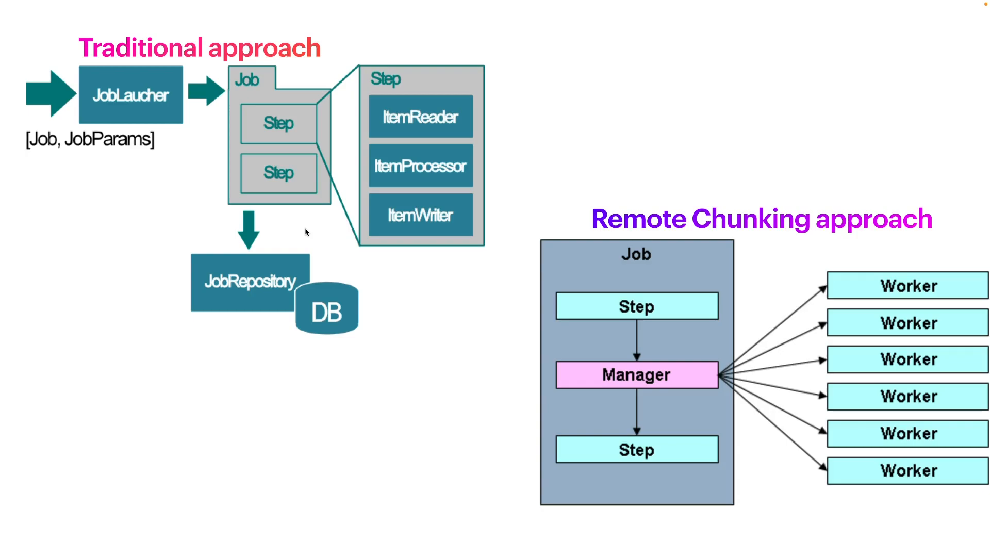
pyautogui.moveTo(428, 173)
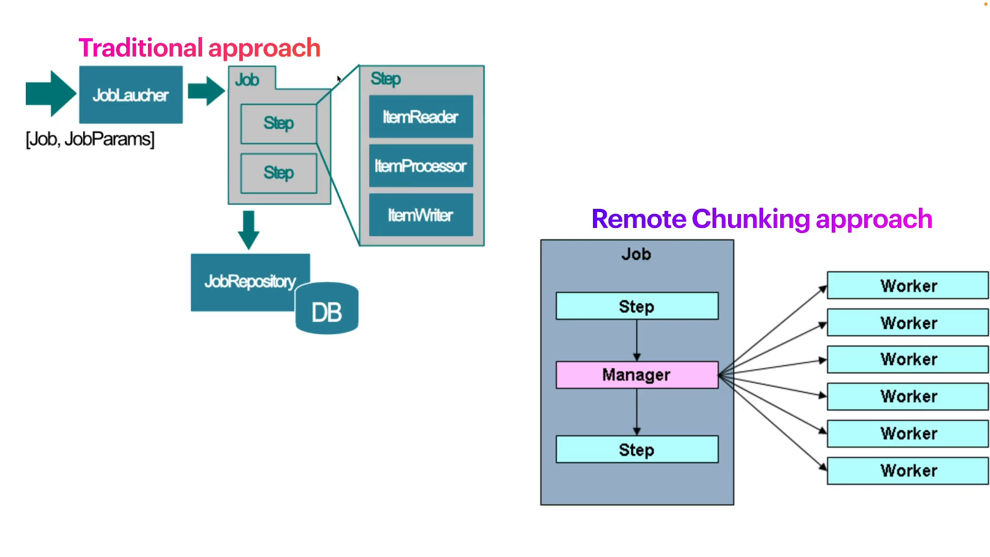
pyautogui.moveTo(339, 269)
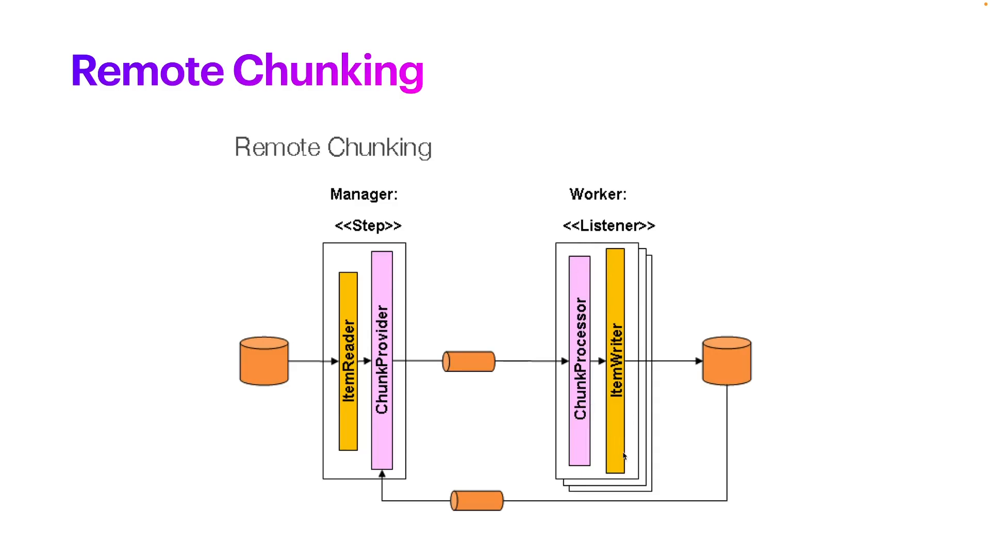
pyautogui.moveTo(587, 418)
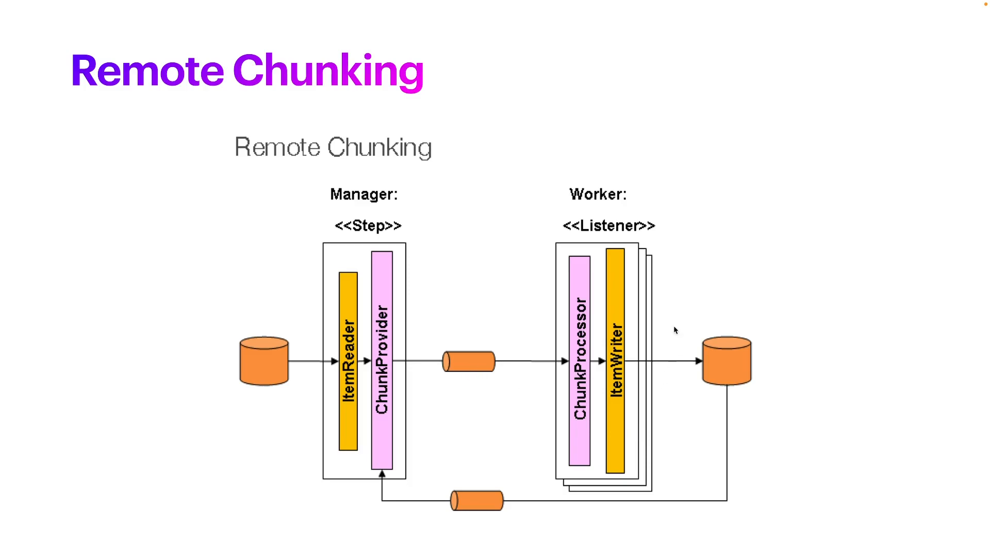
pyautogui.moveTo(499, 347)
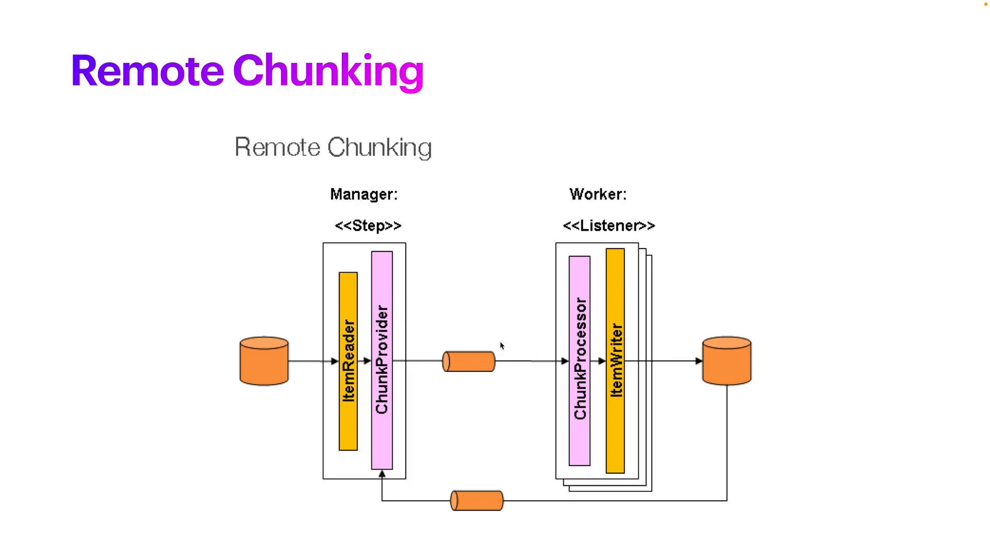
pyautogui.moveTo(512, 387)
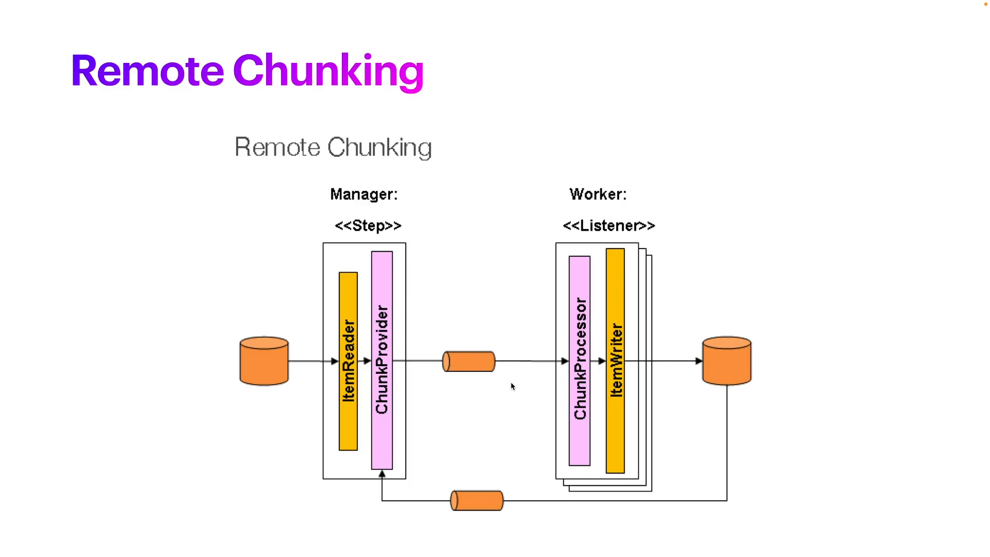
pyautogui.moveTo(353, 455)
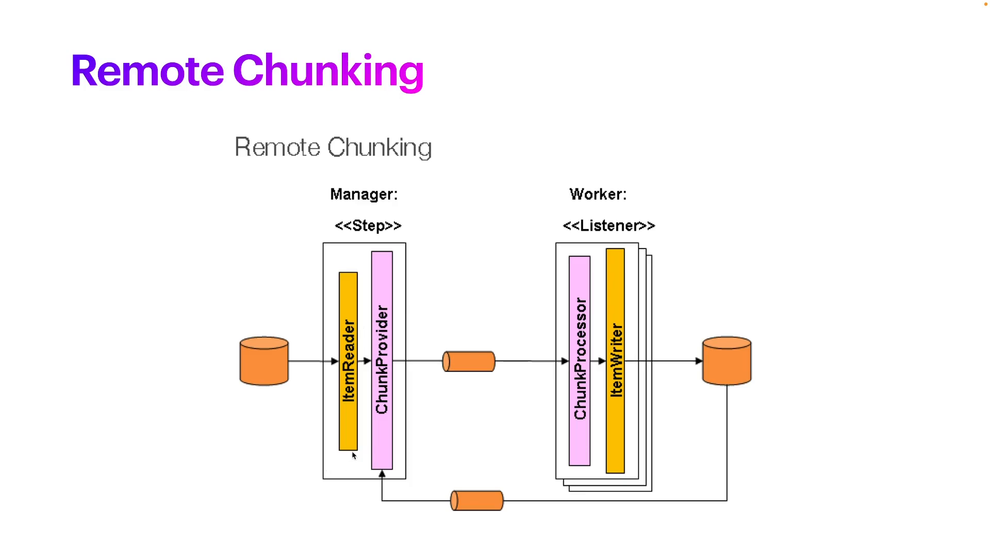
pyautogui.moveTo(473, 369)
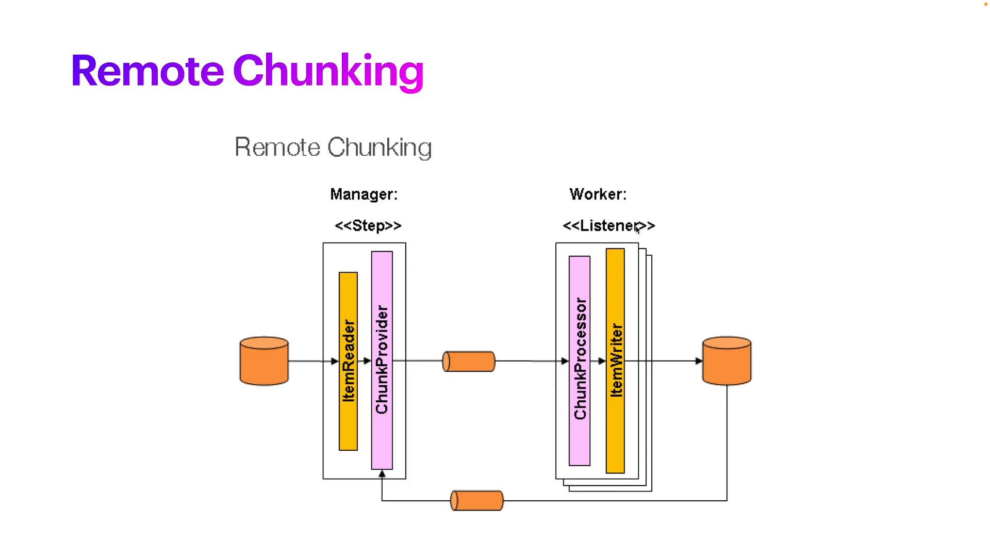
pyautogui.moveTo(563, 452)
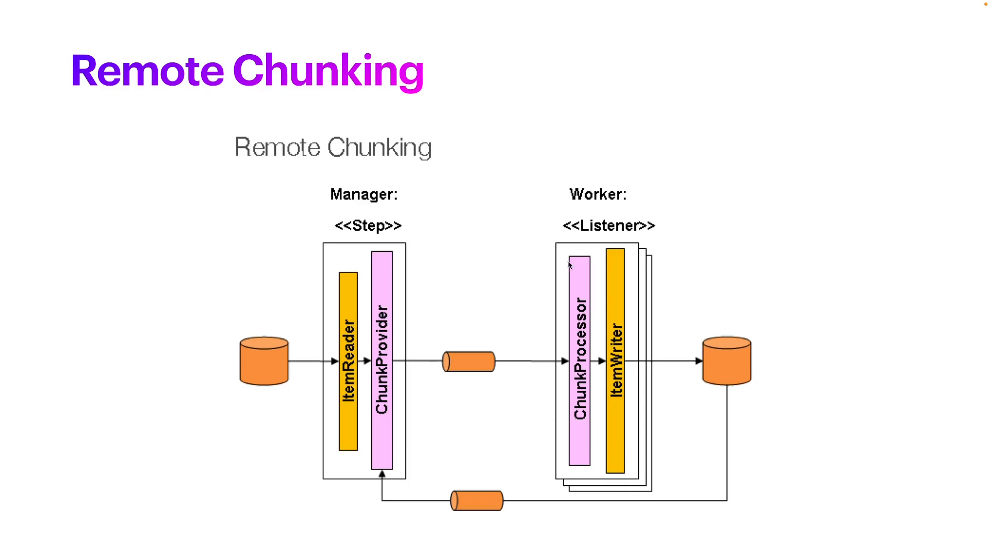
pyautogui.moveTo(520, 347)
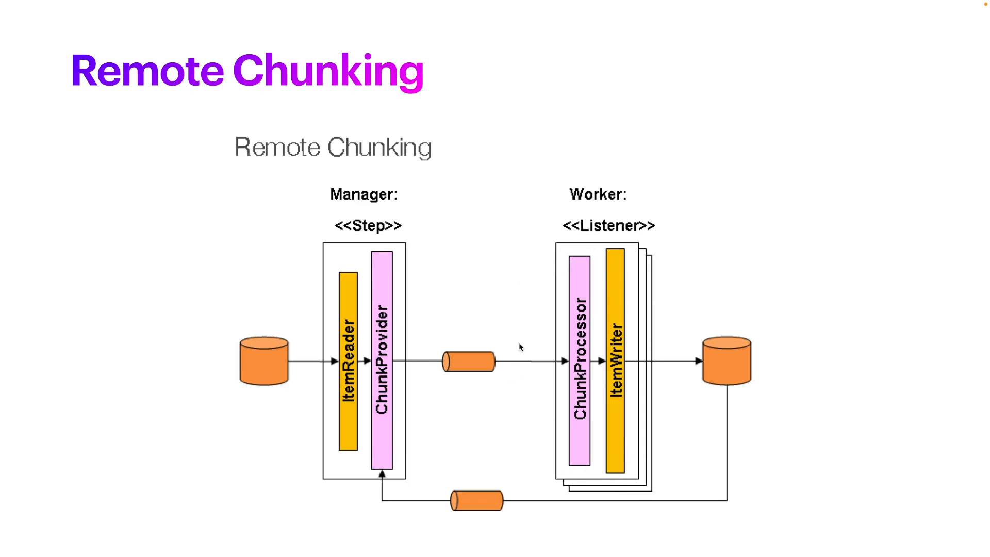
pyautogui.moveTo(646, 253)
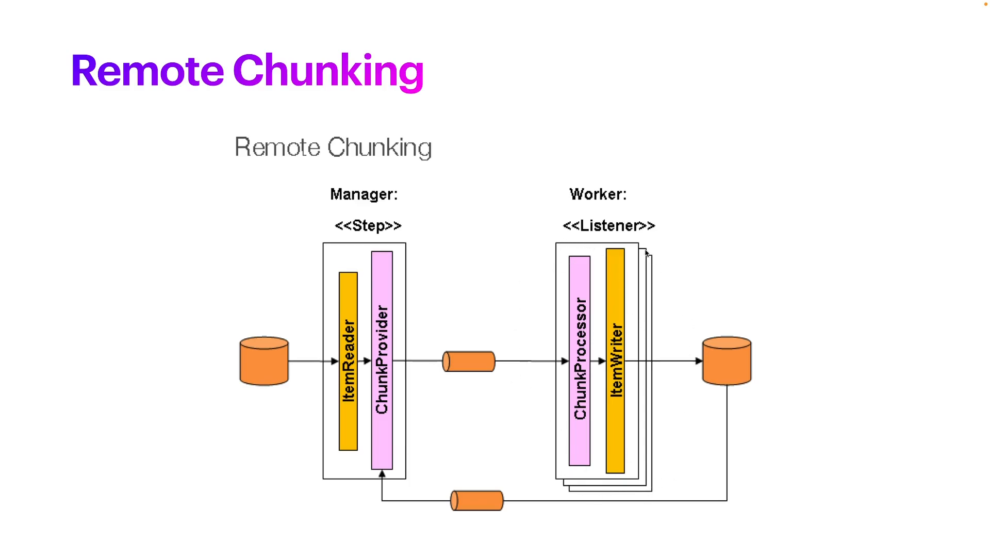
pyautogui.moveTo(652, 402)
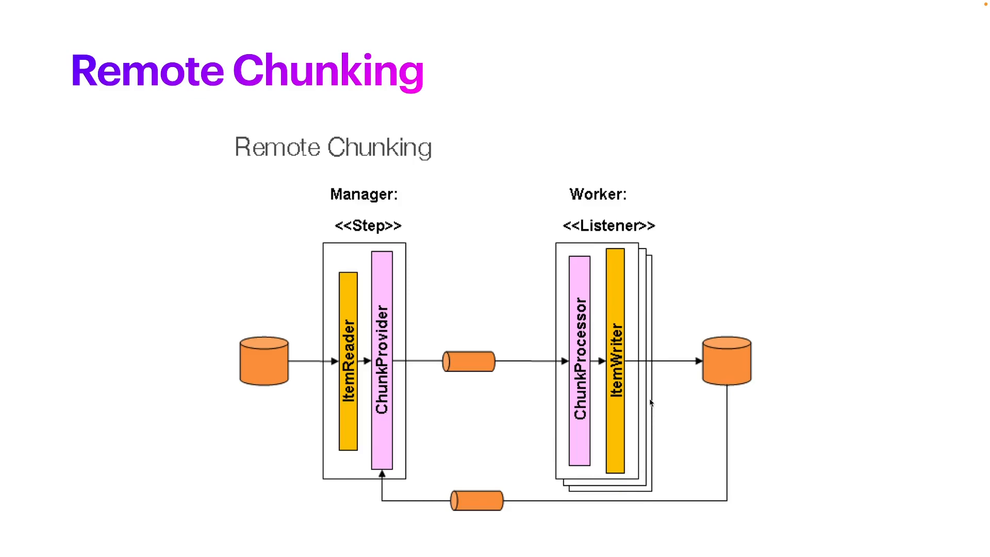
pyautogui.moveTo(568, 242)
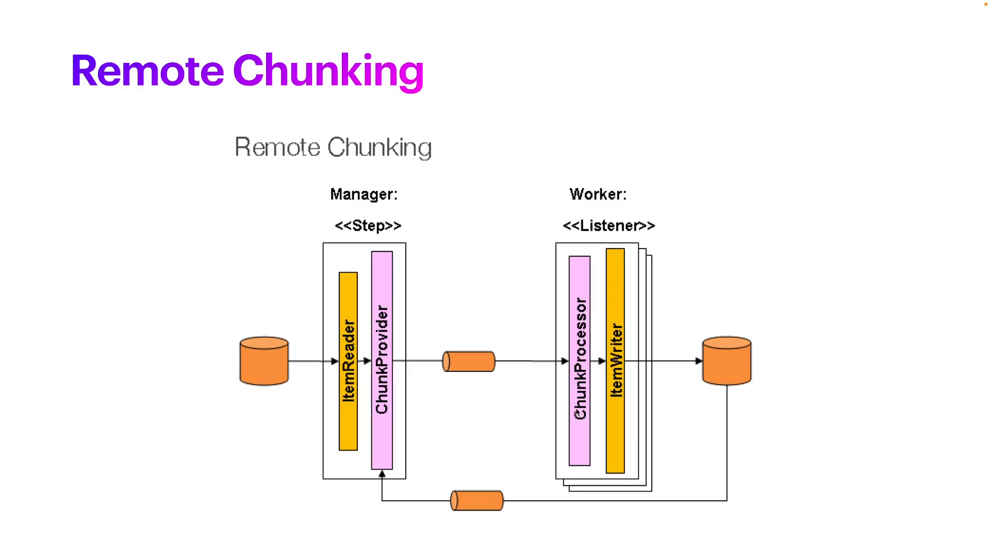
pyautogui.moveTo(597, 405)
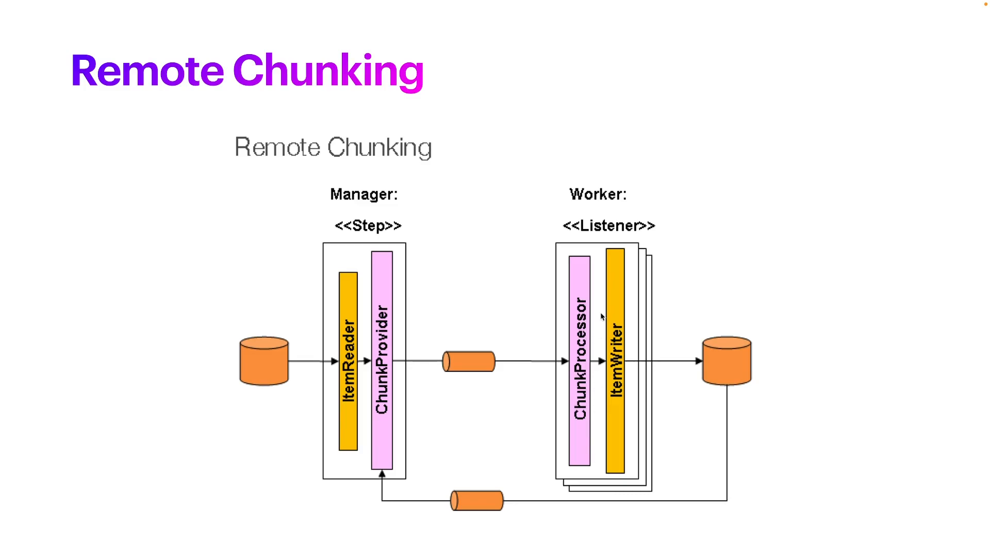
pyautogui.moveTo(551, 400)
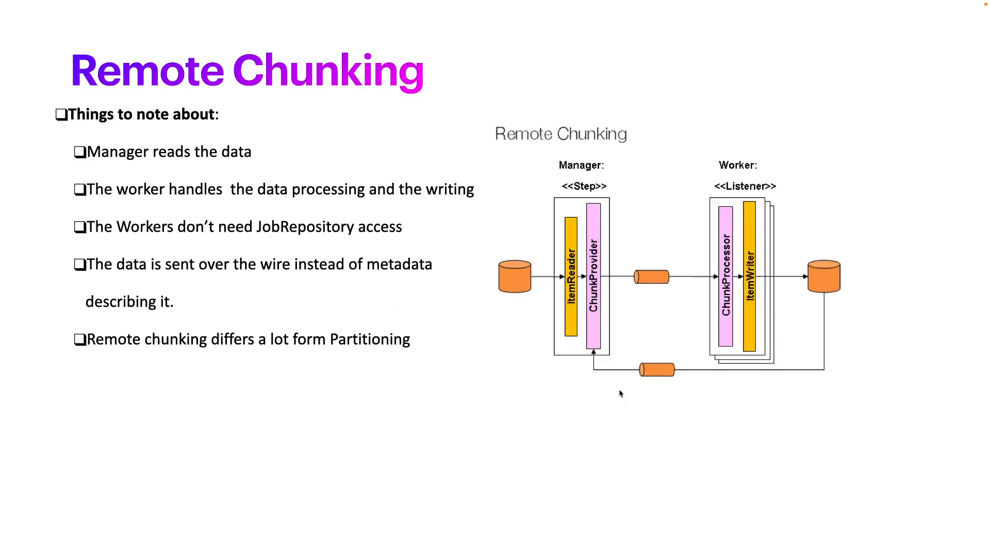
pyautogui.moveTo(197, 105)
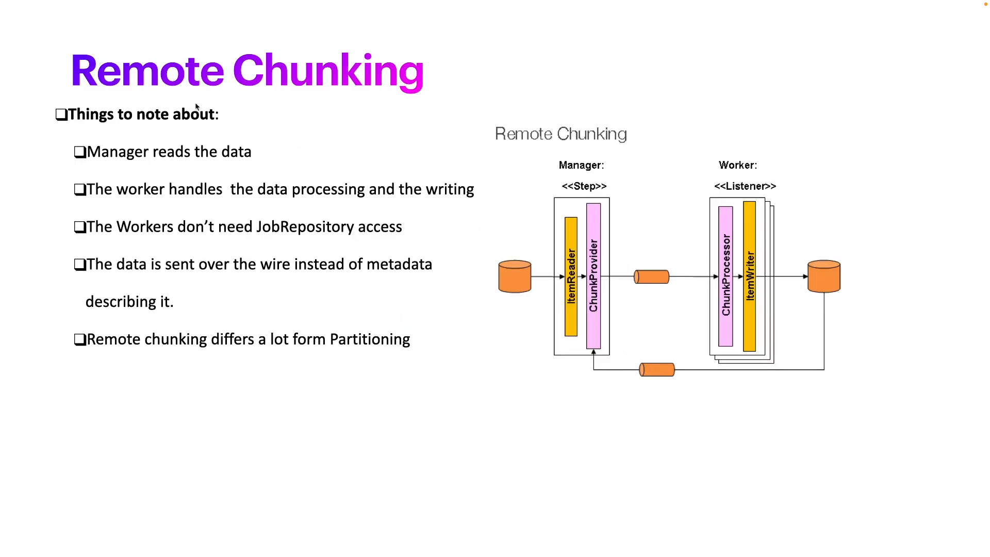
pyautogui.moveTo(675, 268)
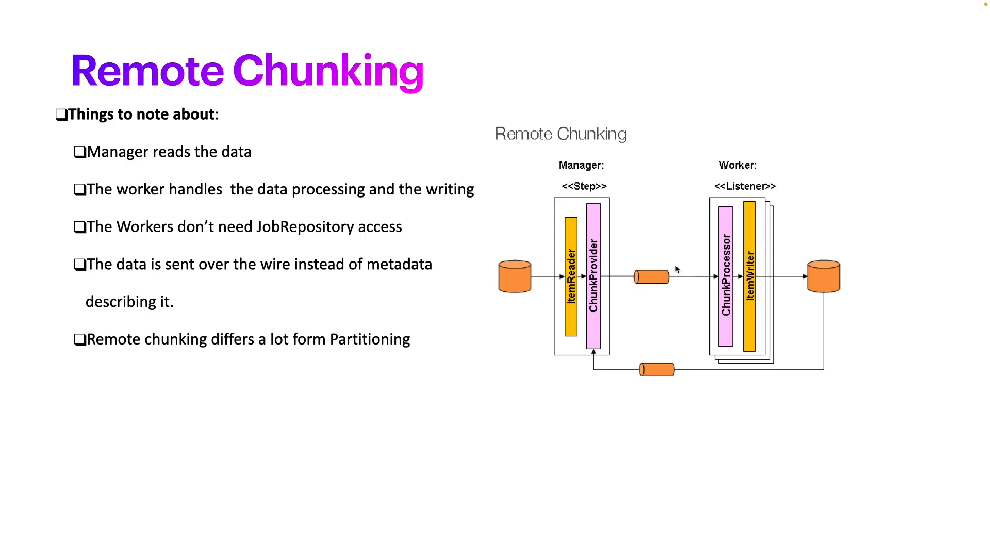
pyautogui.moveTo(743, 185)
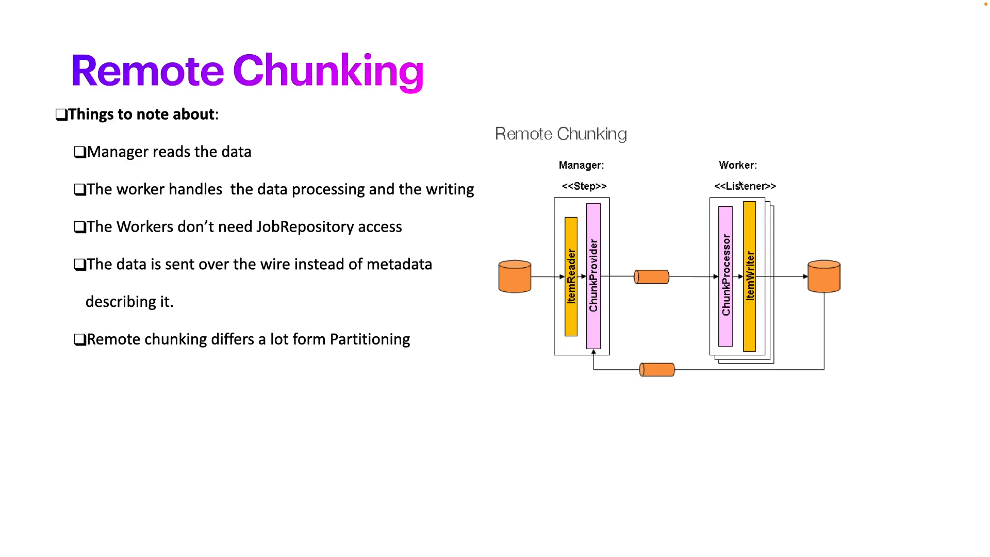
pyautogui.moveTo(694, 285)
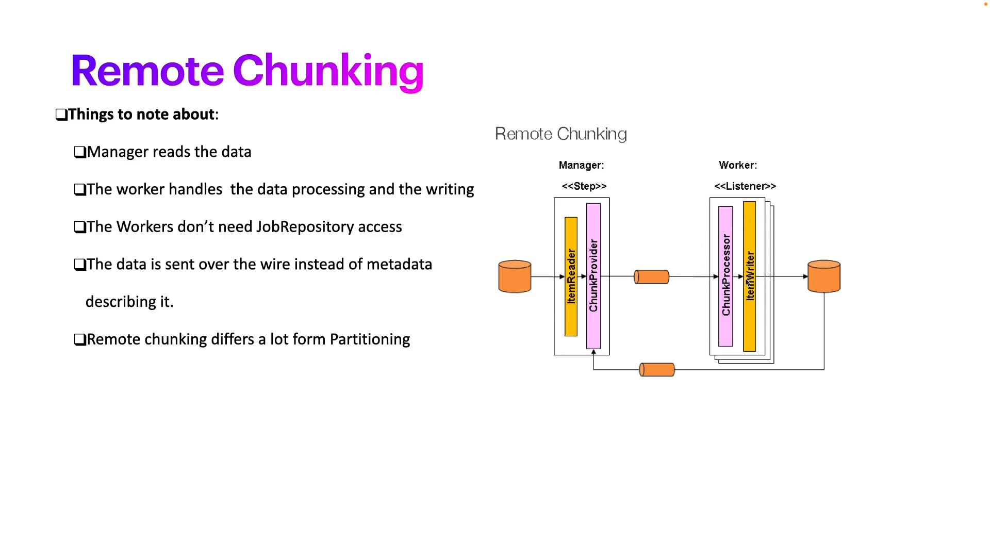
pyautogui.moveTo(758, 259)
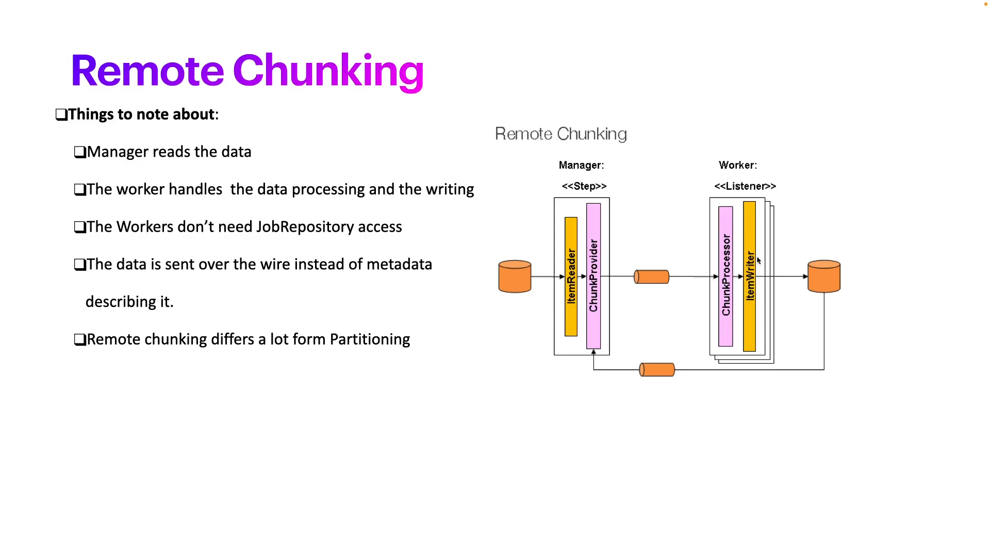
pyautogui.moveTo(583, 286)
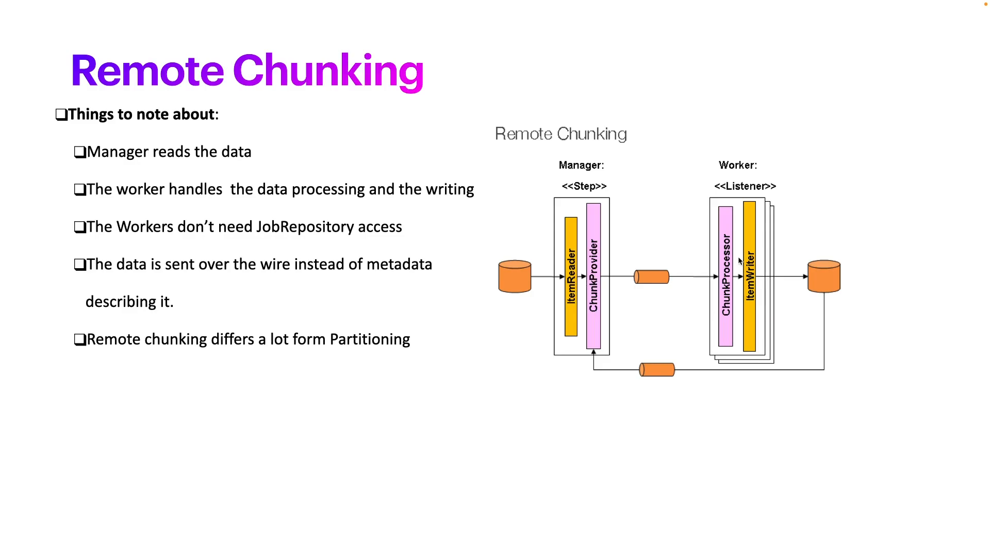
pyautogui.moveTo(638, 398)
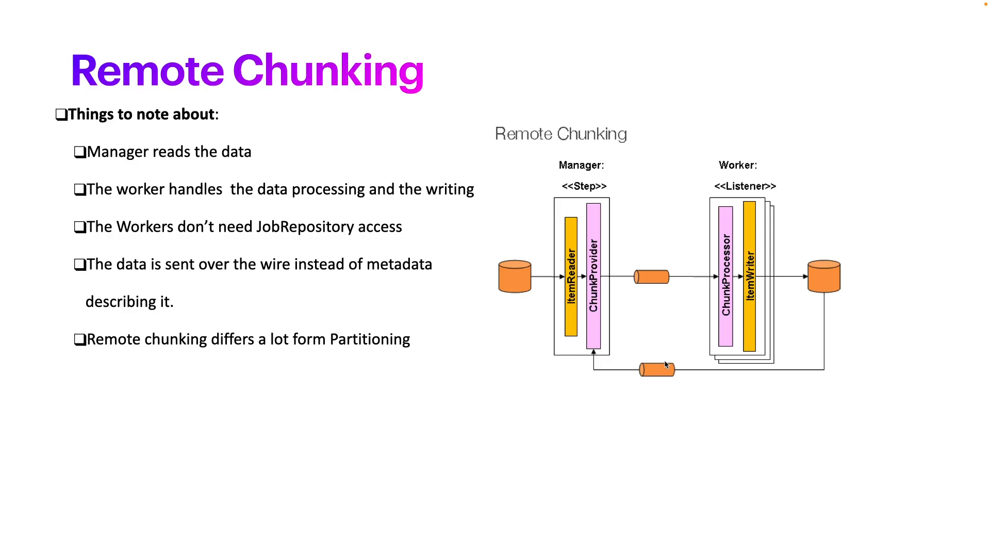
pyautogui.moveTo(638, 354)
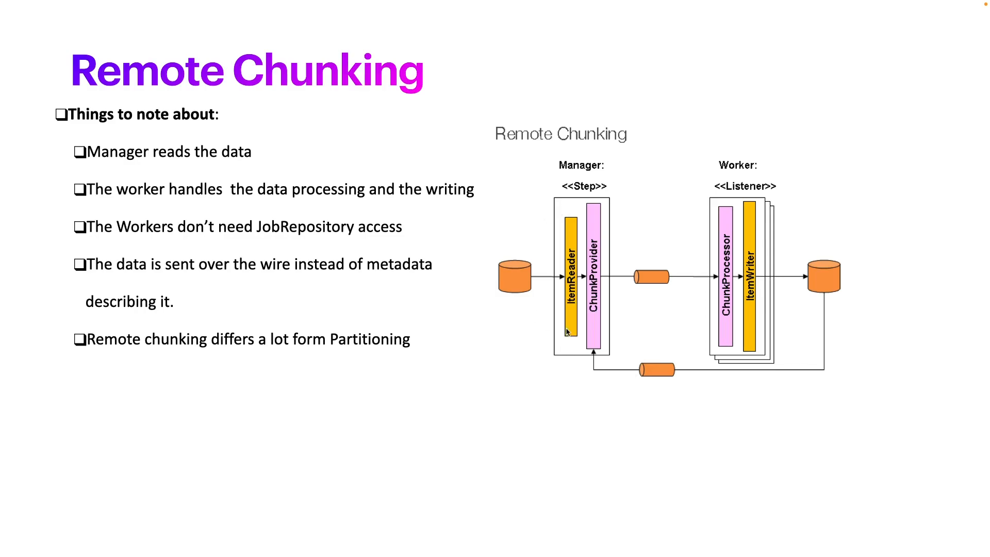
pyautogui.moveTo(570, 330)
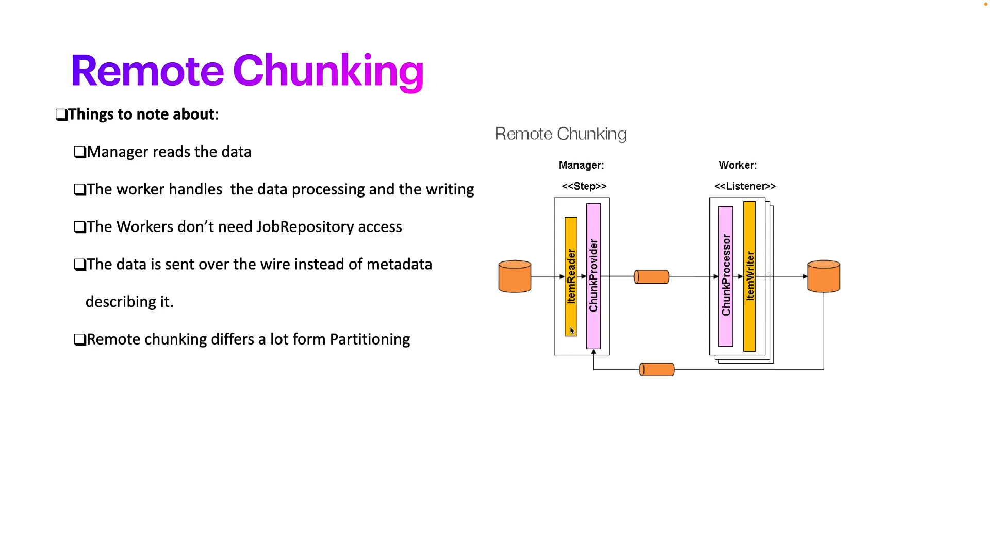
pyautogui.moveTo(580, 264)
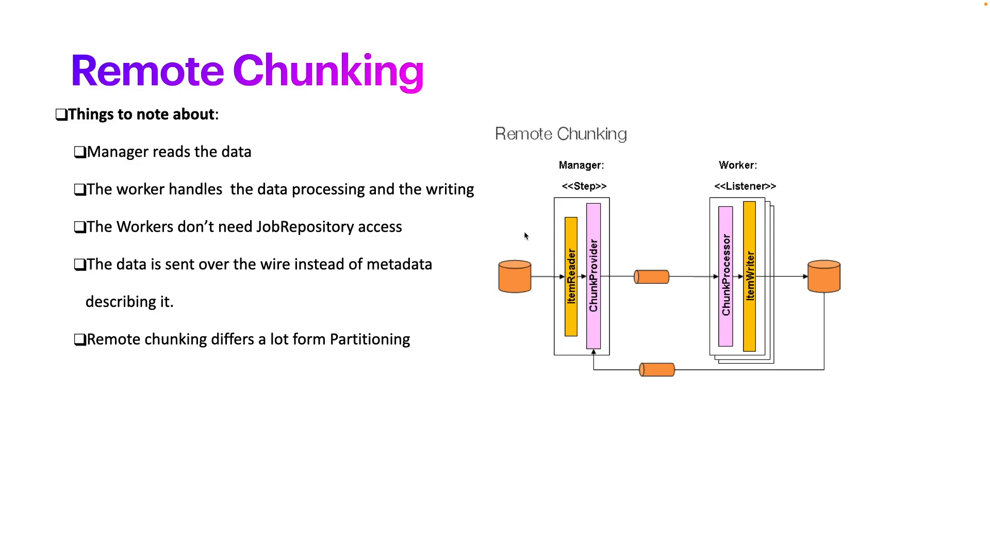
pyautogui.moveTo(571, 198)
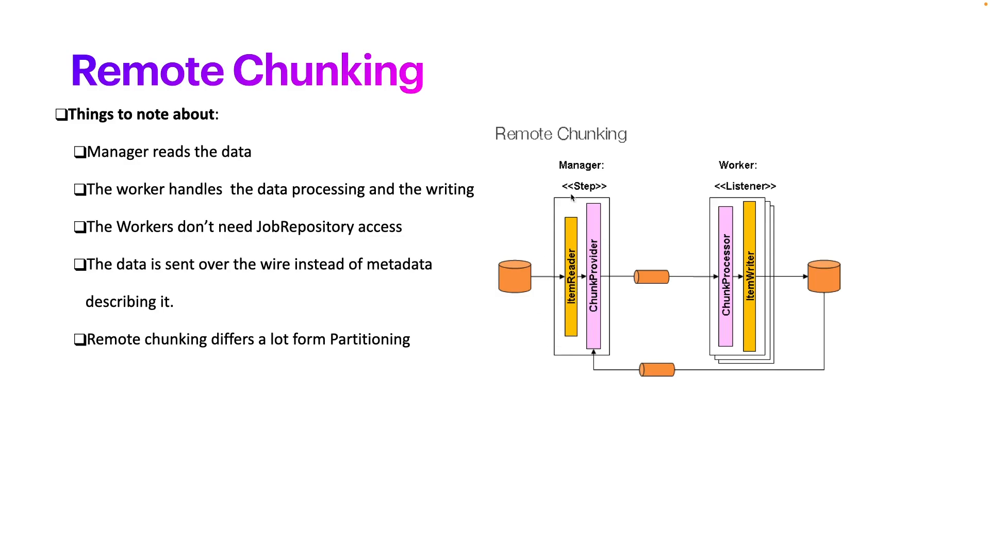
pyautogui.moveTo(540, 236)
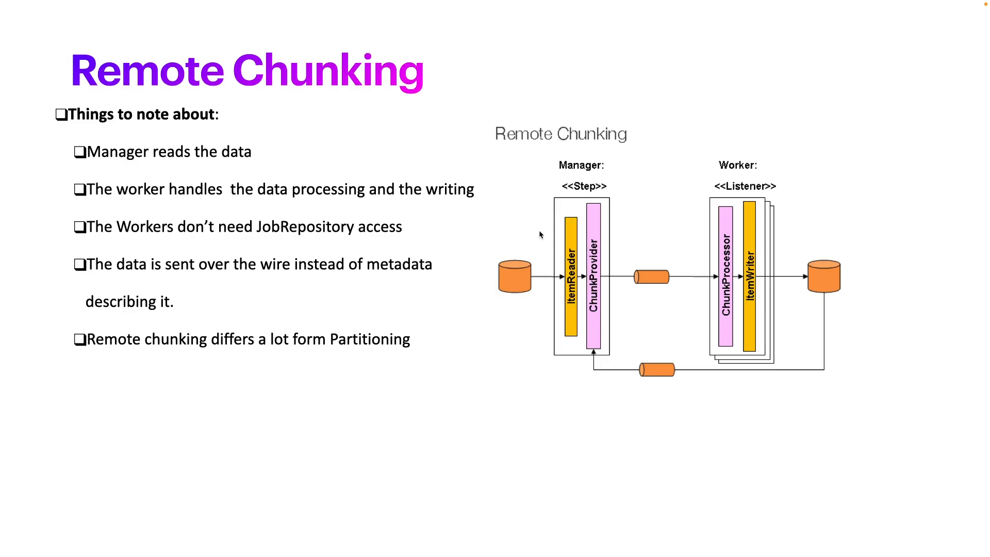
pyautogui.moveTo(506, 260)
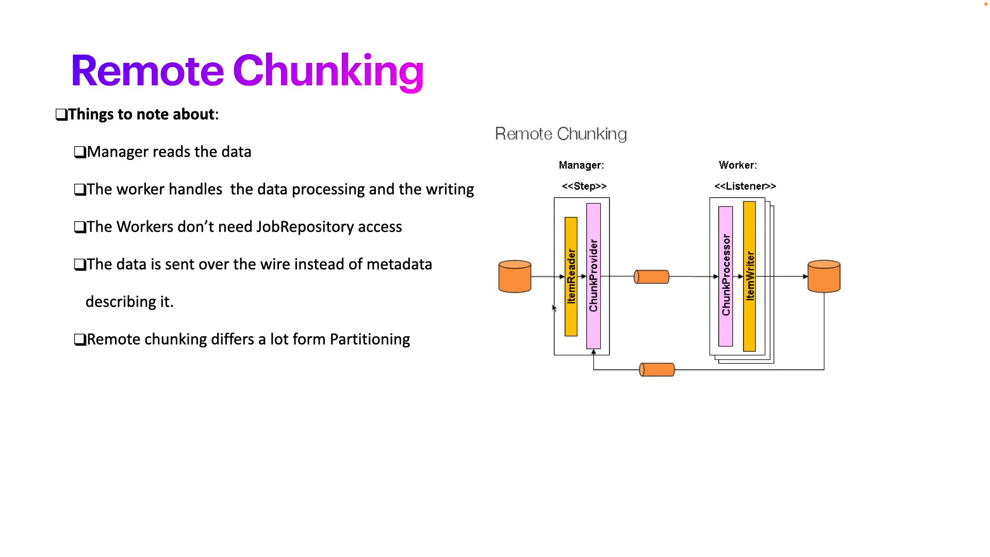
pyautogui.moveTo(502, 255)
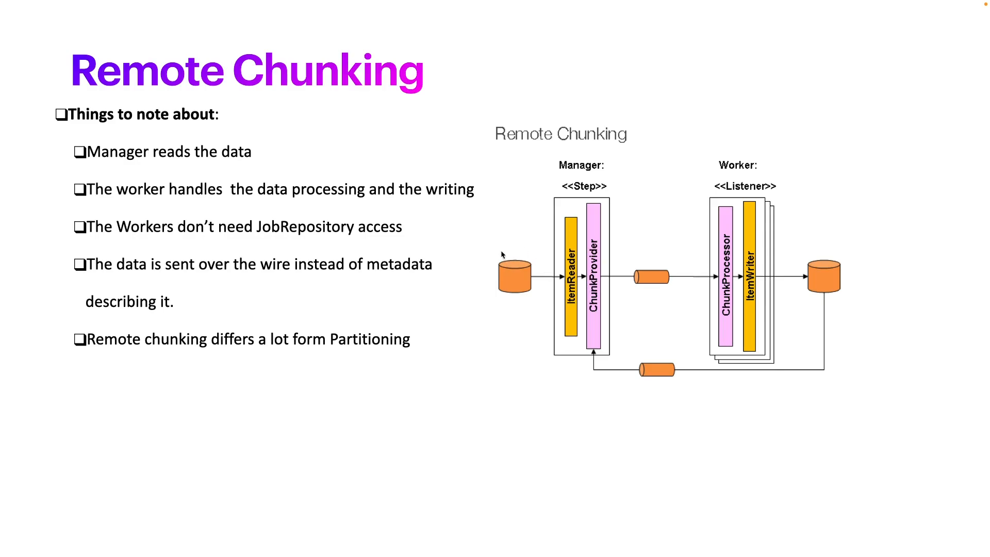
pyautogui.moveTo(545, 297)
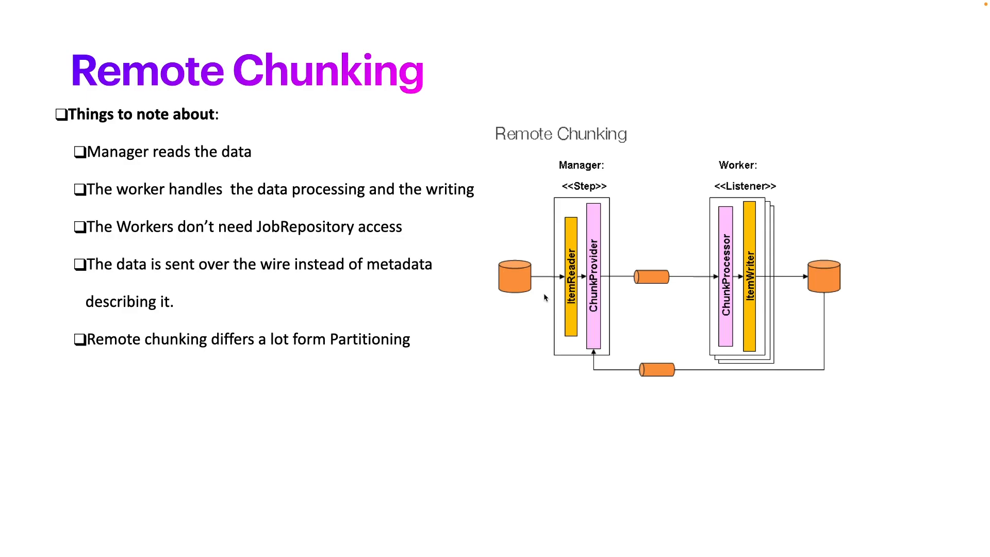
pyautogui.moveTo(473, 268)
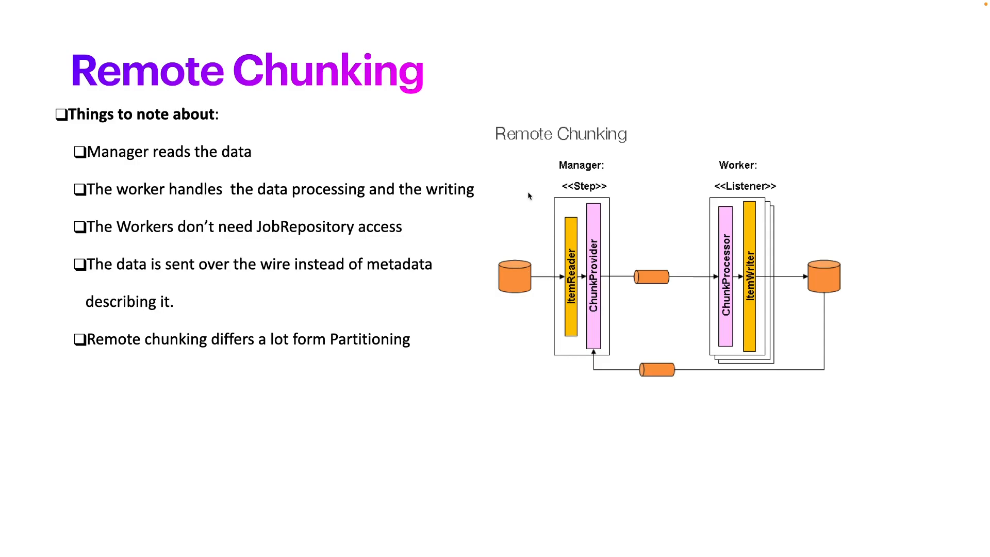
pyautogui.moveTo(521, 277)
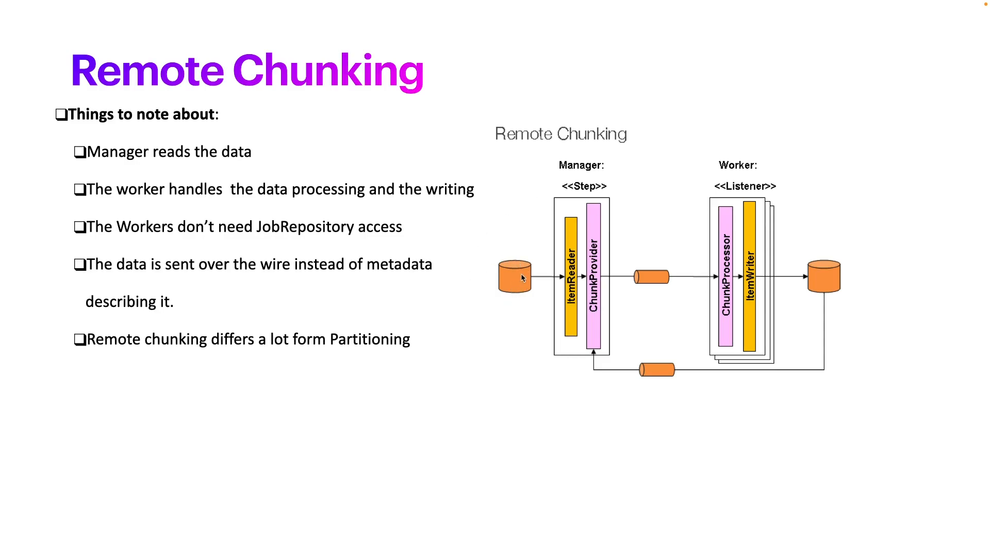
pyautogui.moveTo(781, 223)
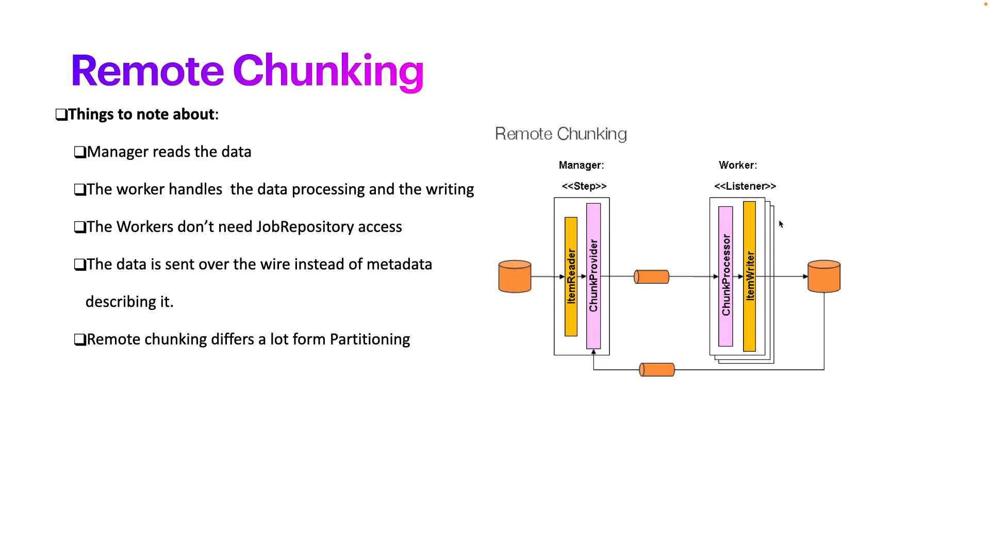